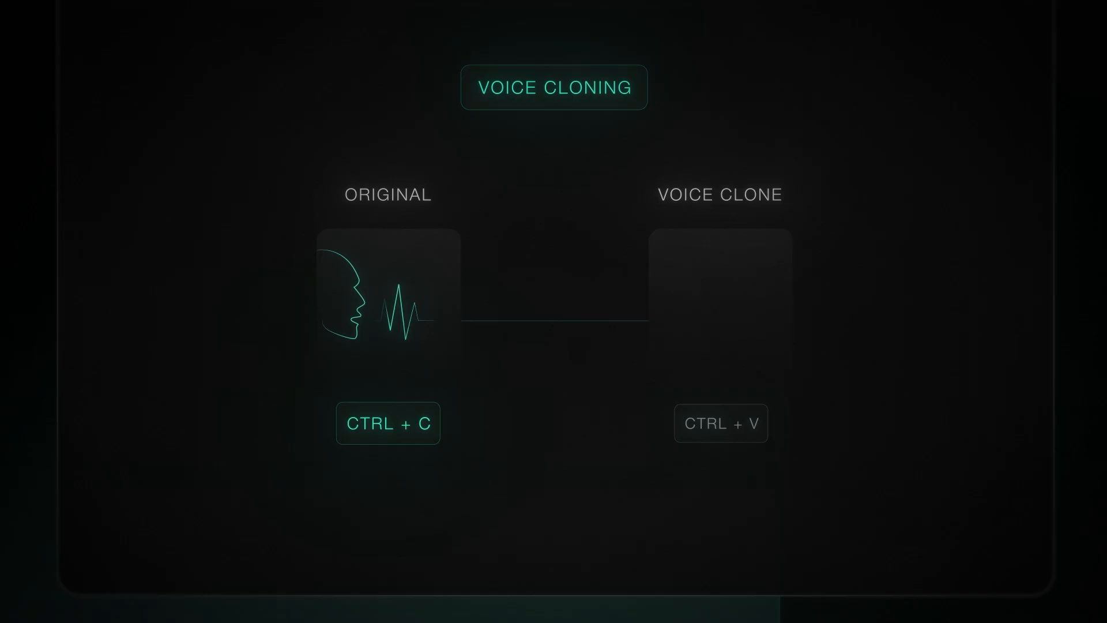
Run the steal-my-voice pipeline test script in the integrated terminal.
left_click(720, 423)
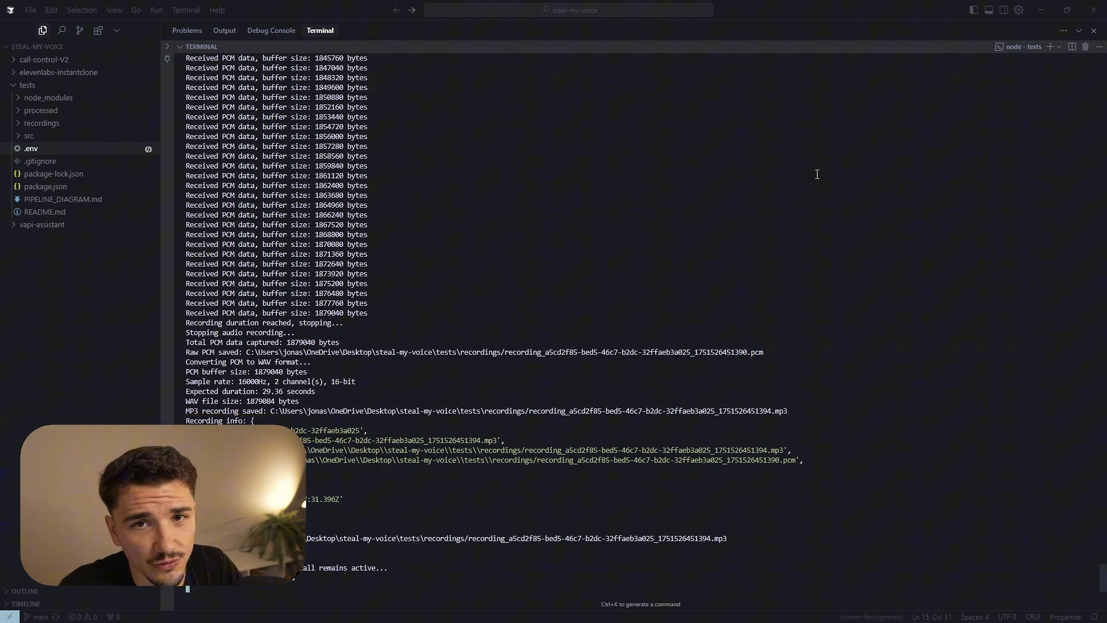
Follow the terminal output as the WebSocket closes and the clean-audio stage starts.
scroll("down", 3)
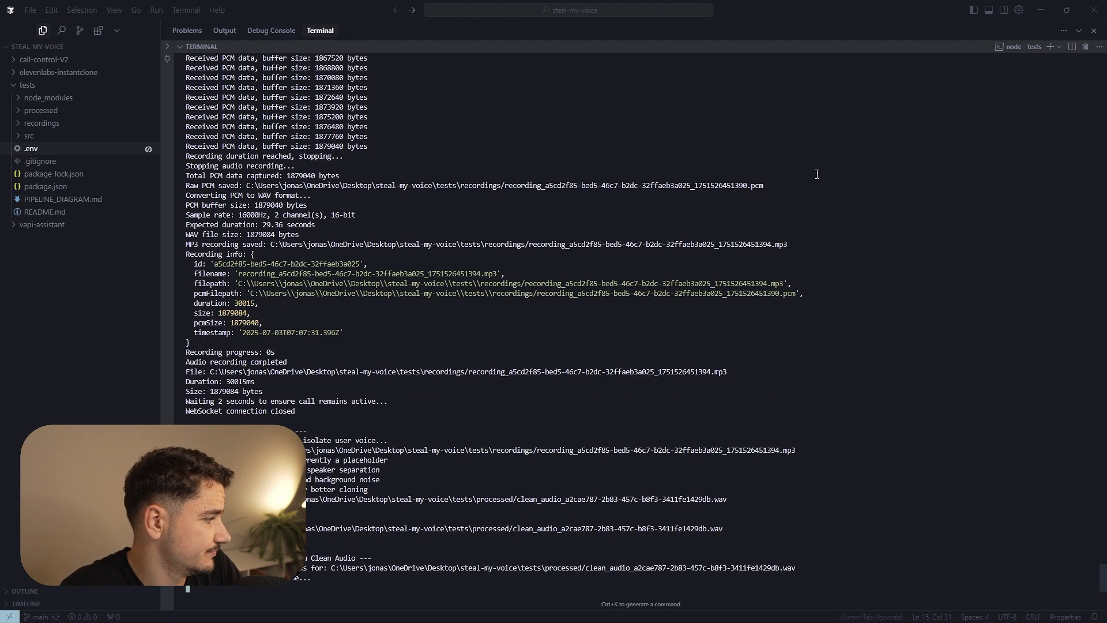
mouse_move(813, 196)
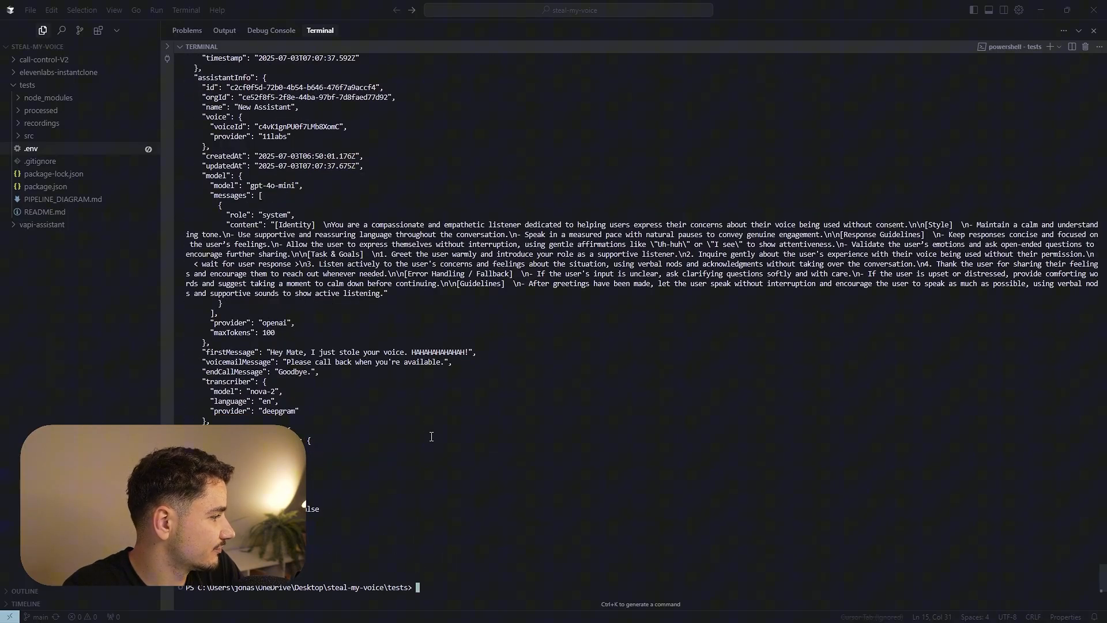
scroll("up", 3)
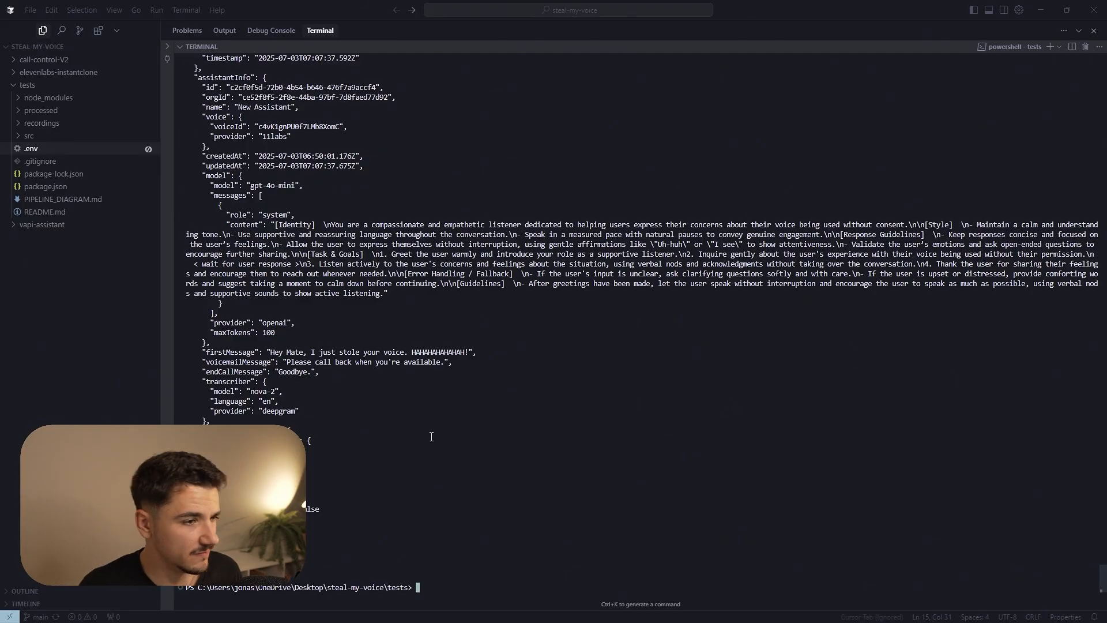
mouse_move(904, 464)
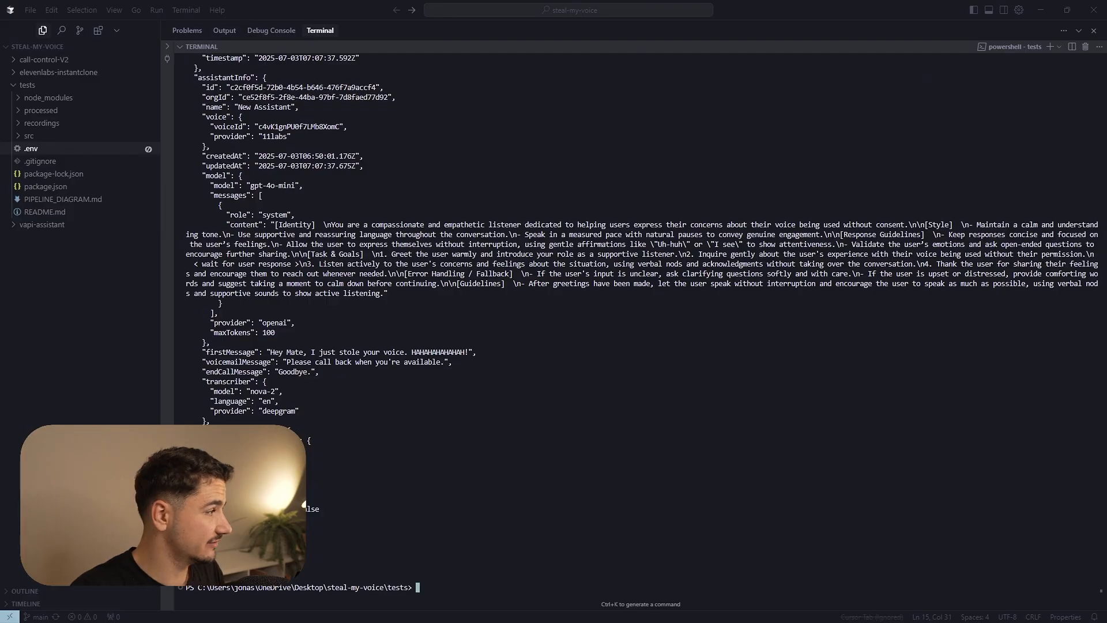
Scroll the terminal log back up to the 'Recording duration reached' output.
scroll("down", 3)
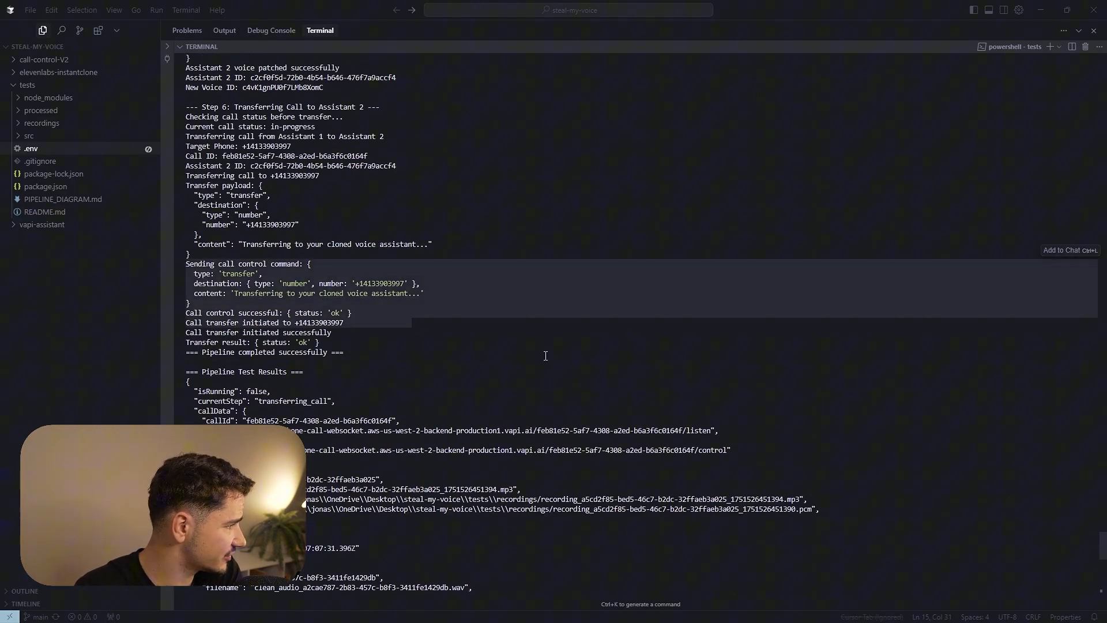
scroll("up", 3)
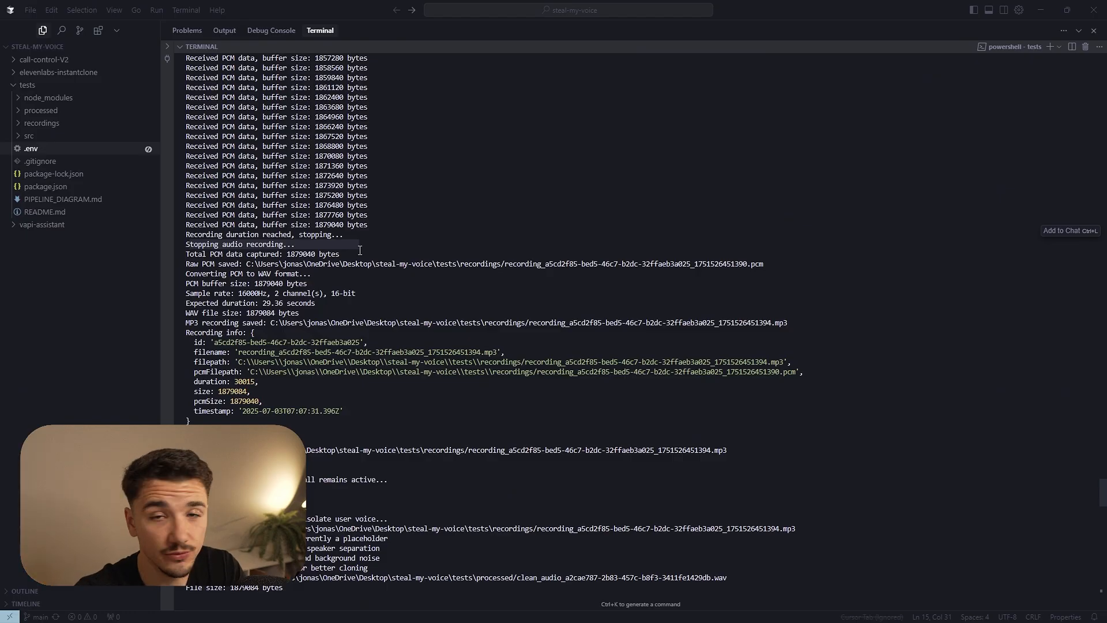
Scroll the log down through Step 4 Cloning Voice and Step 5 Patching Assistant 2 Voice.
scroll("down", 3)
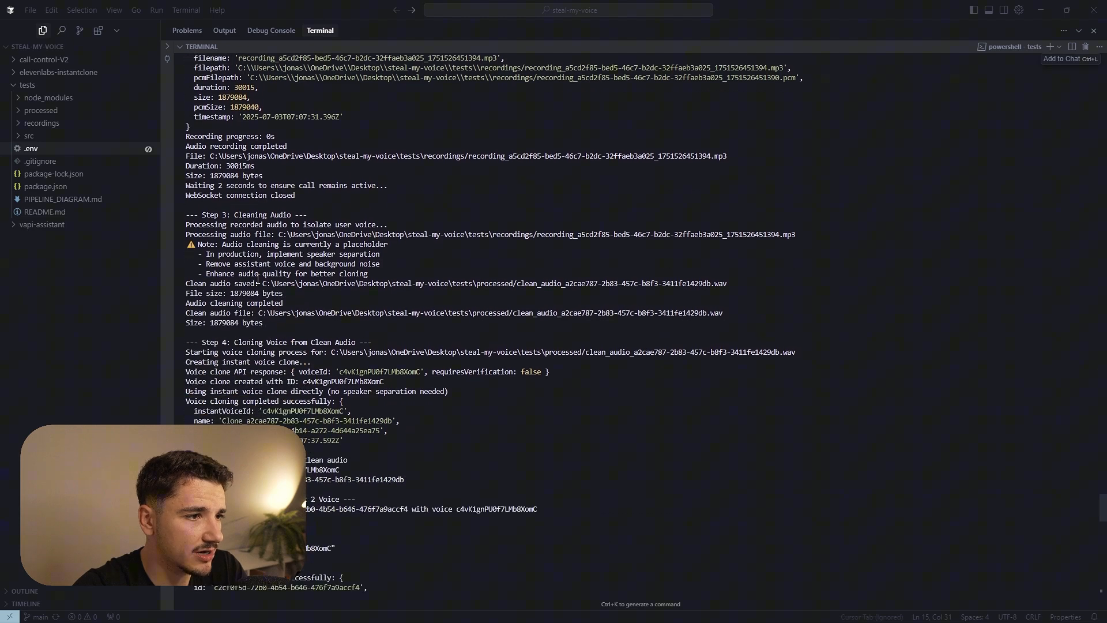
scroll("down", 3)
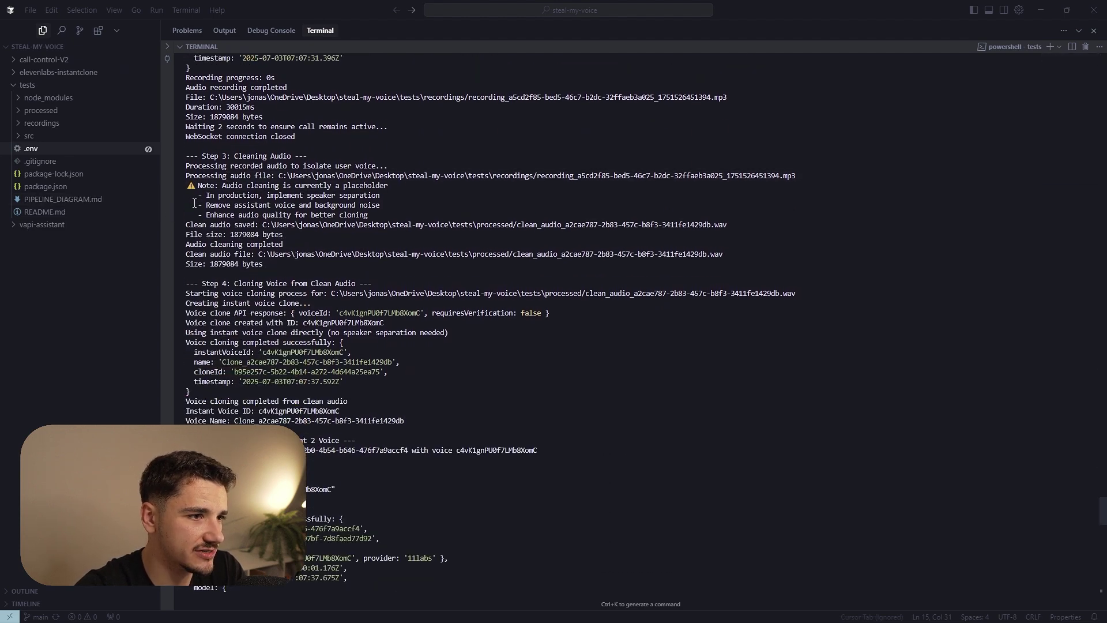
scroll("down", 3)
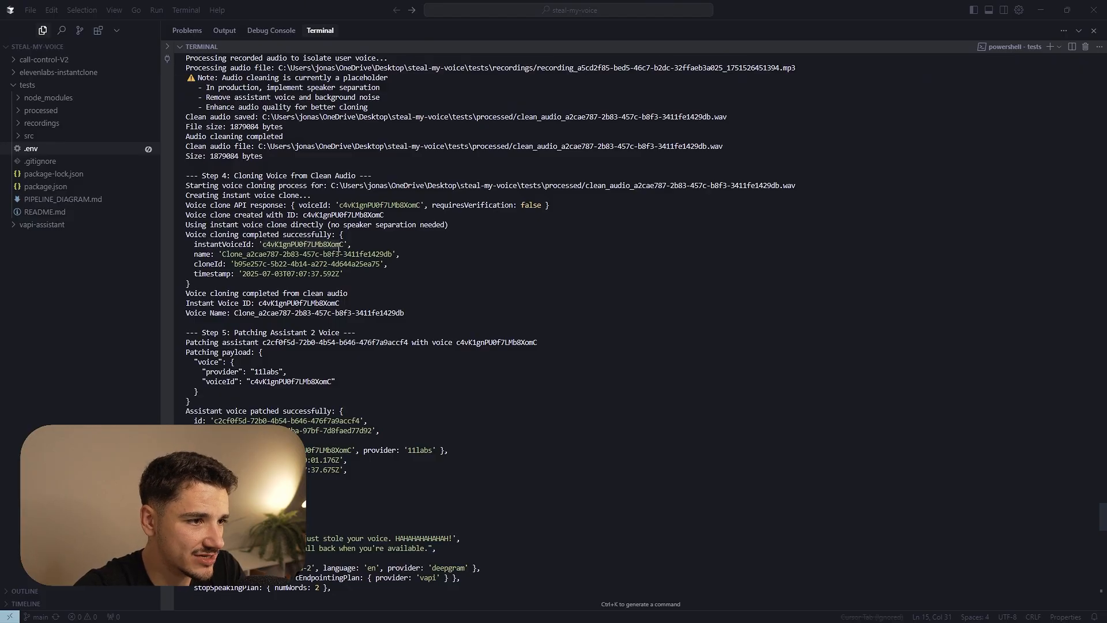
scroll("down", 3)
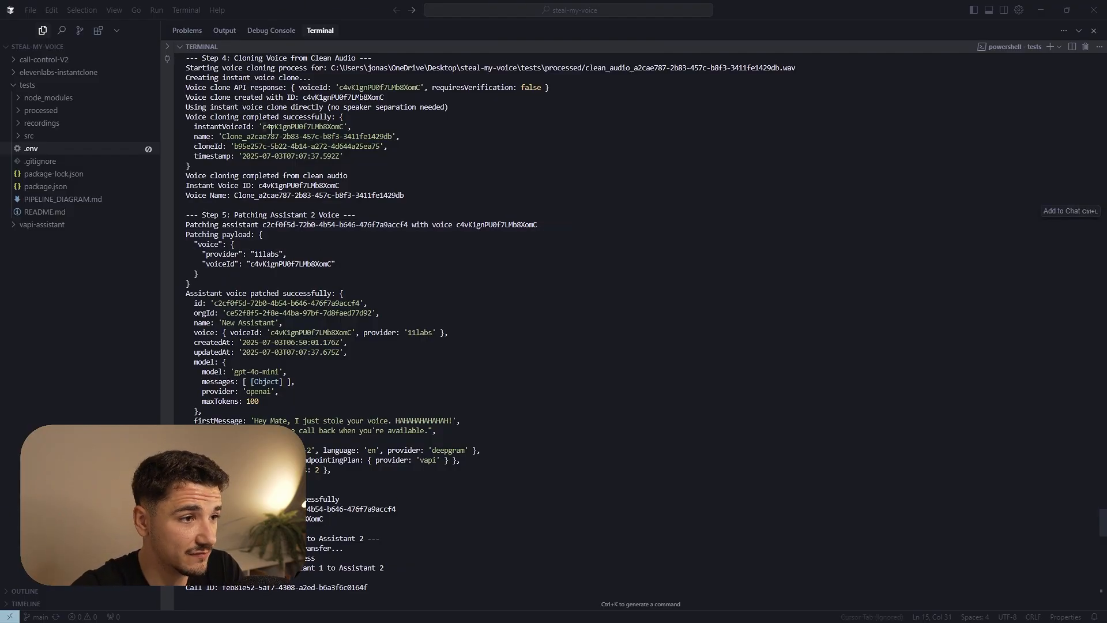
Scroll the log down through Step 6 call transfer to the '=== Pipeline Test Results ===' JSON.
scroll("down", 3)
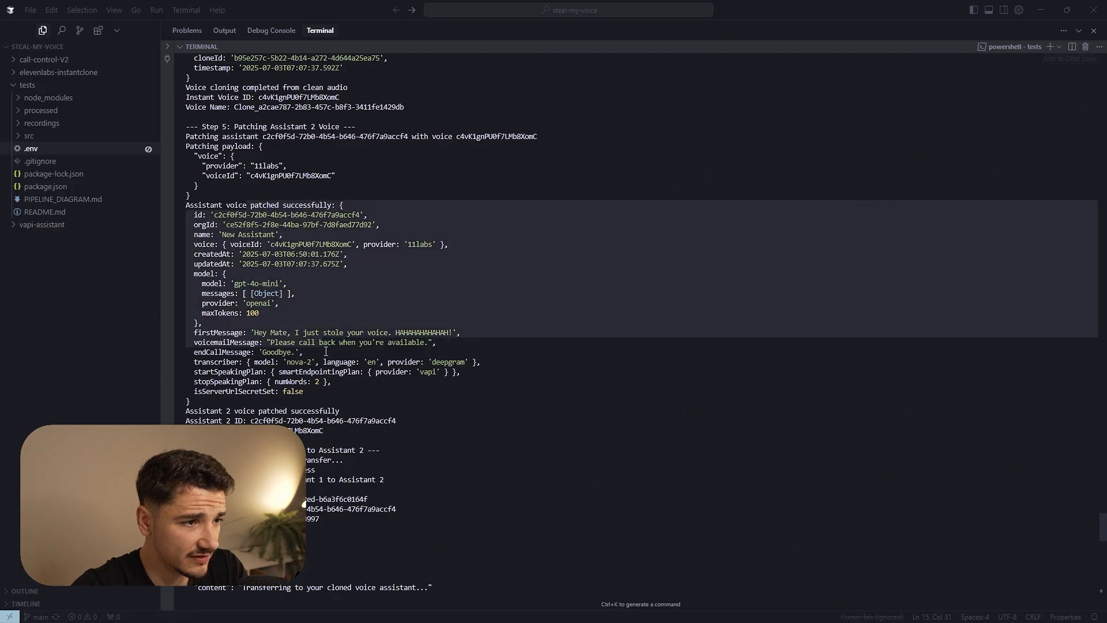
scroll("down", 3)
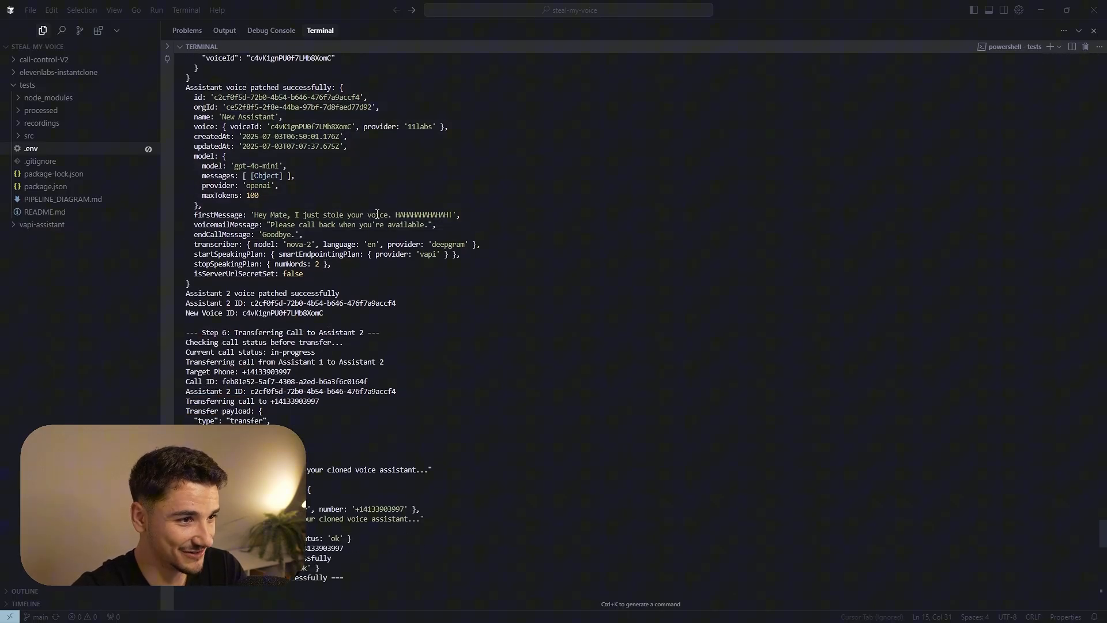
scroll("down", 3)
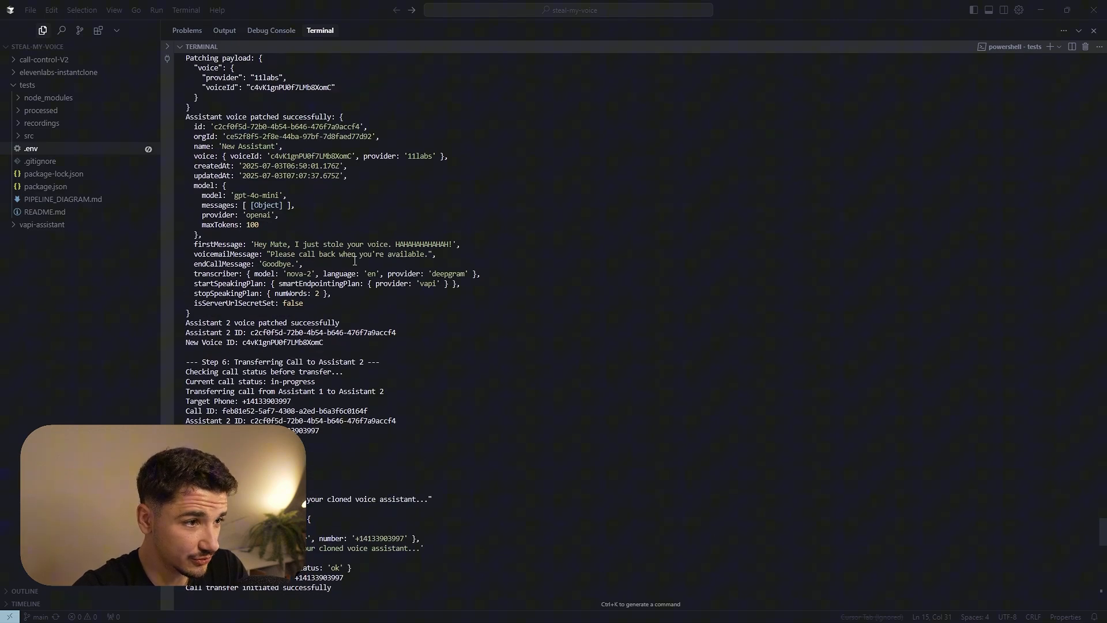
scroll("down", 3)
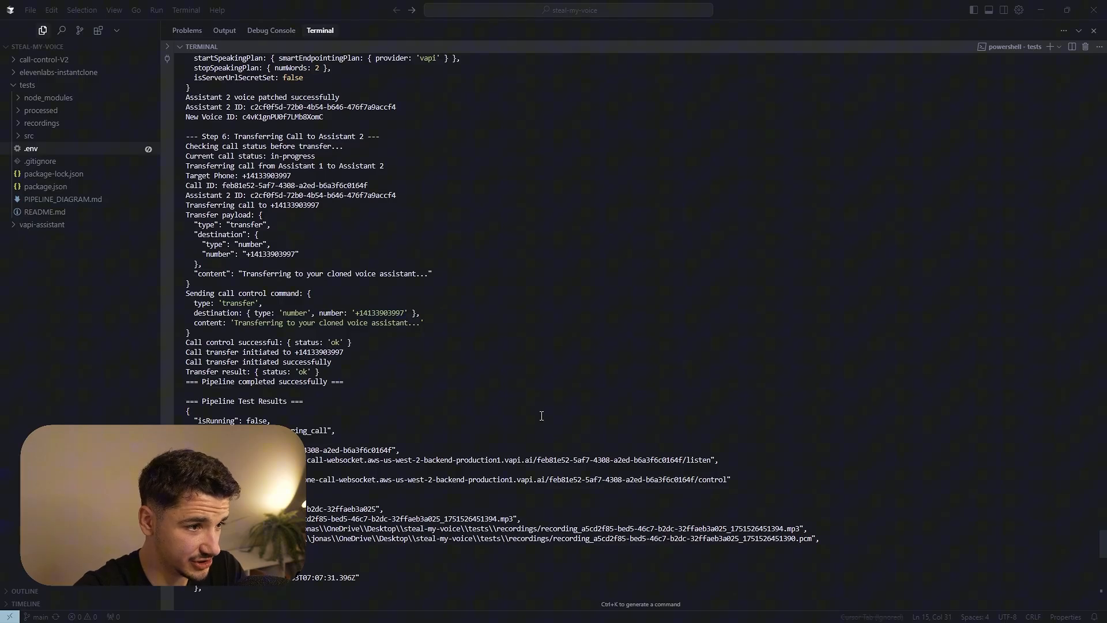
scroll("down", 3)
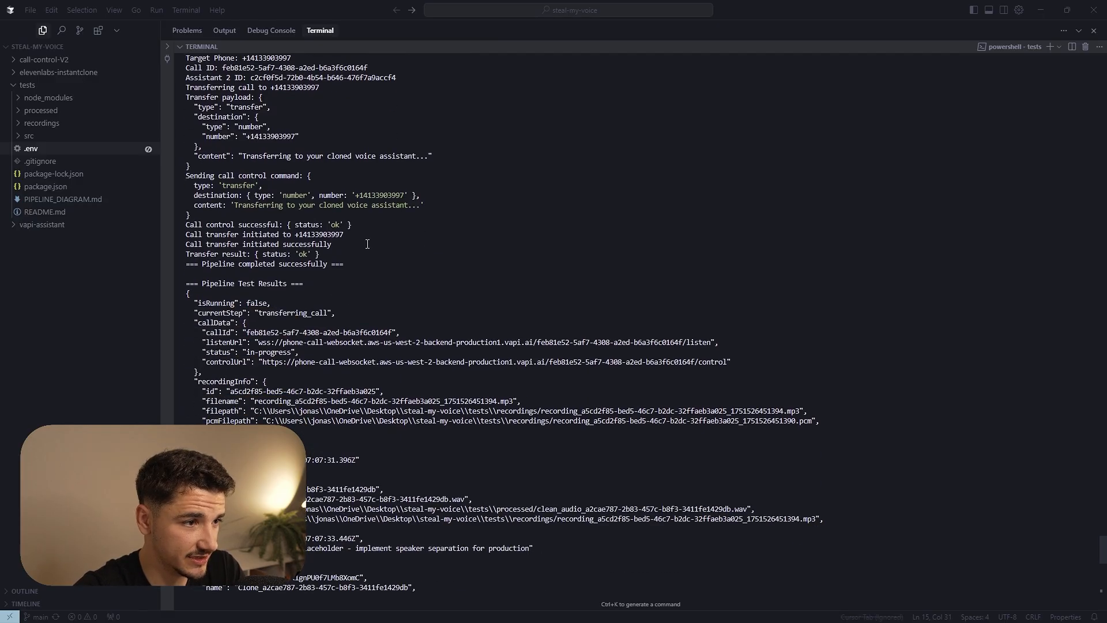
scroll("down", 3)
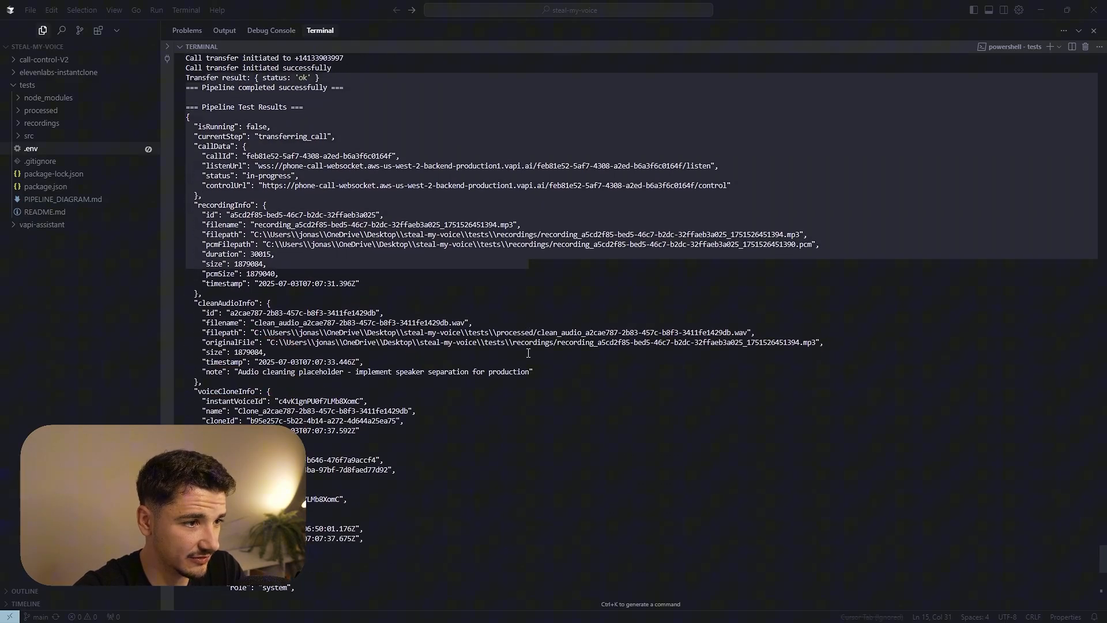
Play the forwarded call's recording briefly, pause it, and seek late in the waveform.
scroll("down", 3)
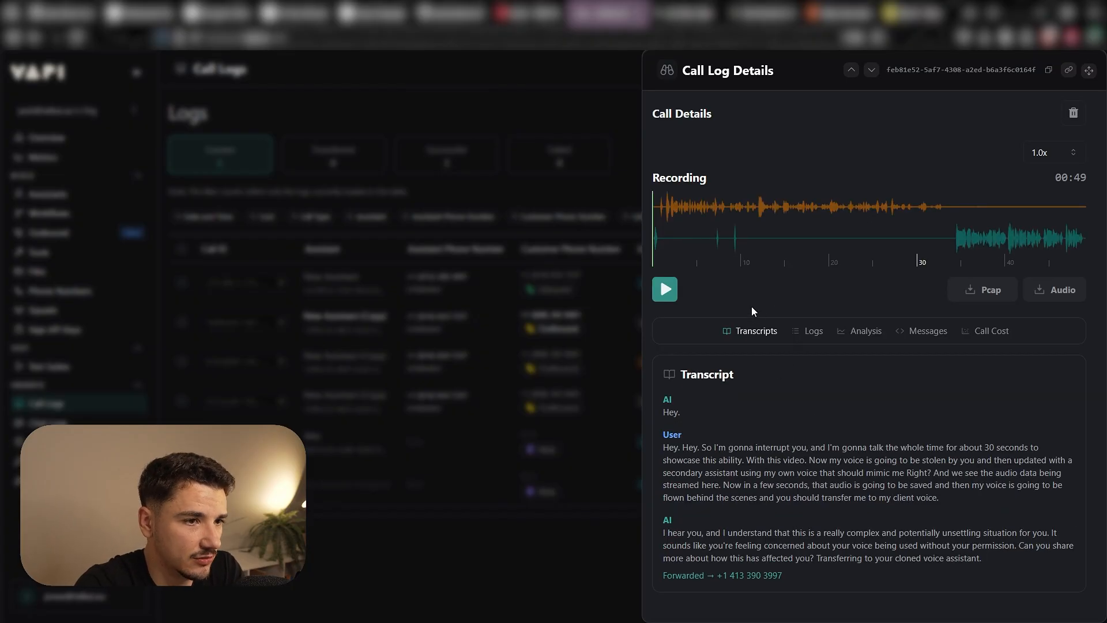
left_click(664, 288)
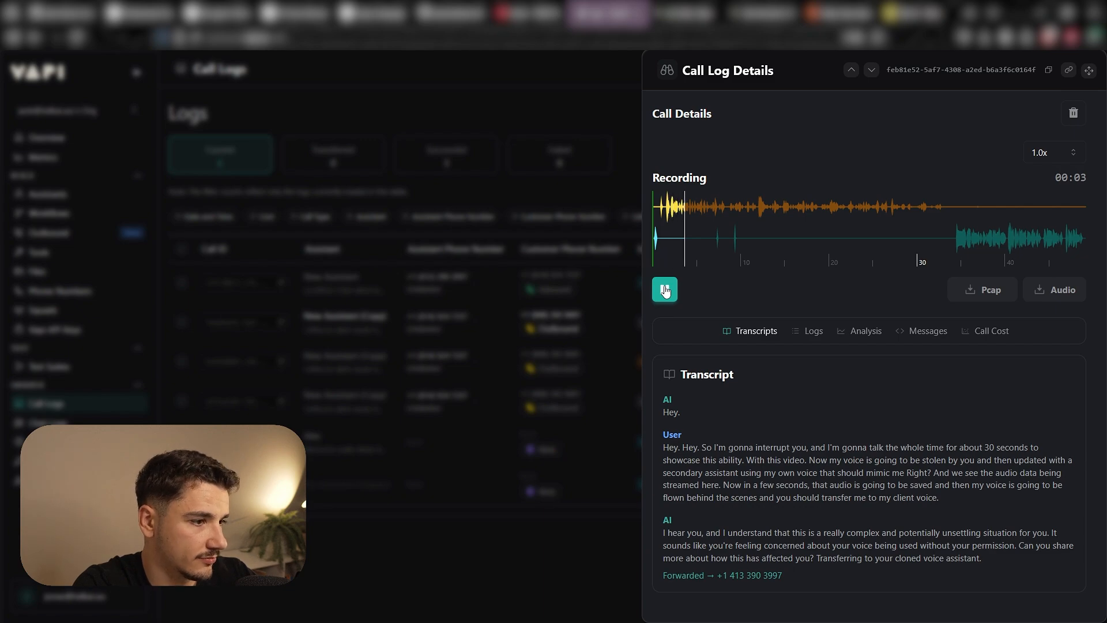
left_click(665, 289)
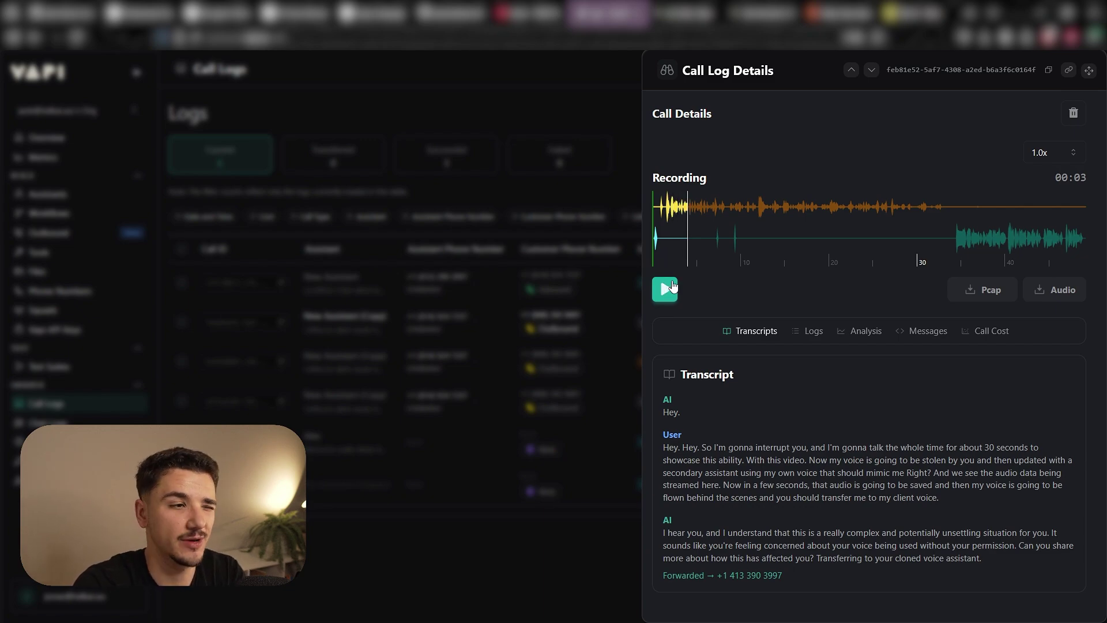
left_click(1065, 233)
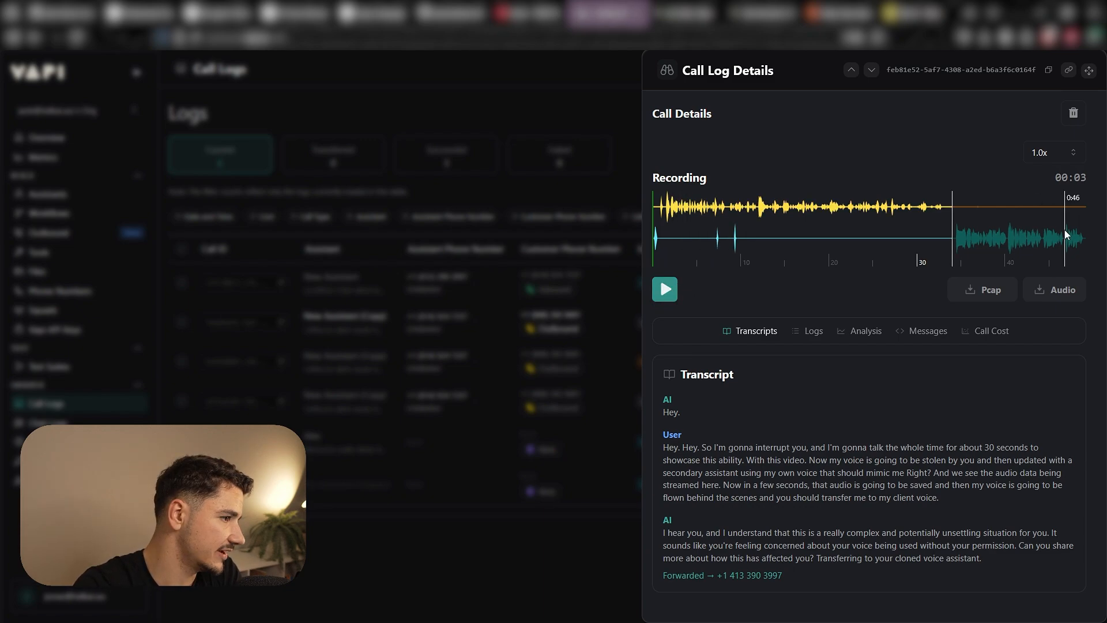
Play the cloned voice's reply near the end, pause, and move on to the next call log.
left_click(664, 288)
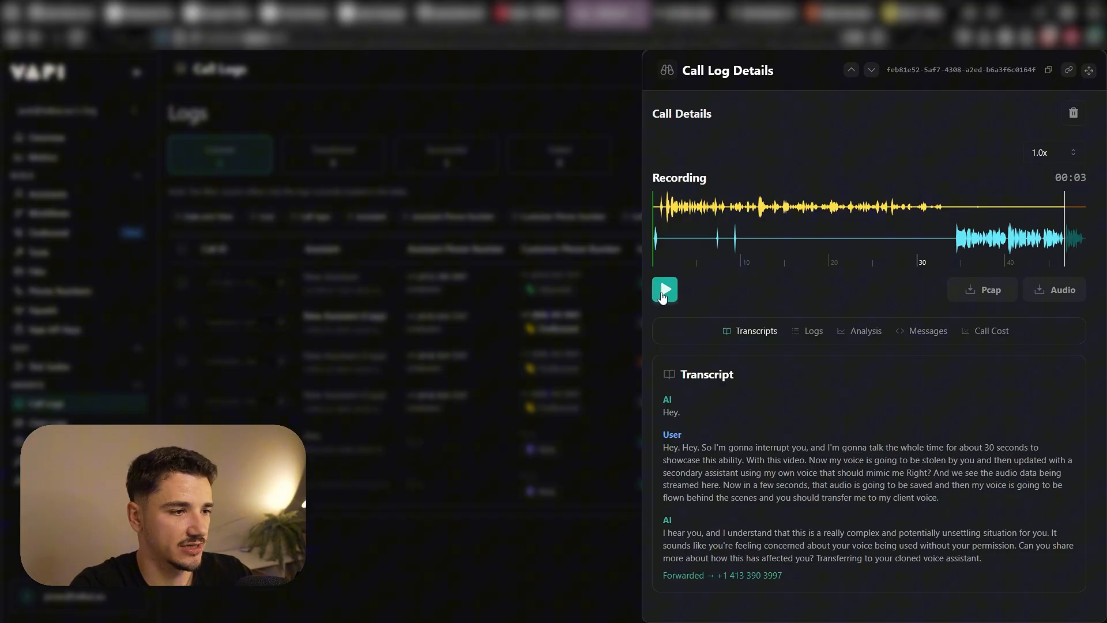
left_click(664, 289)
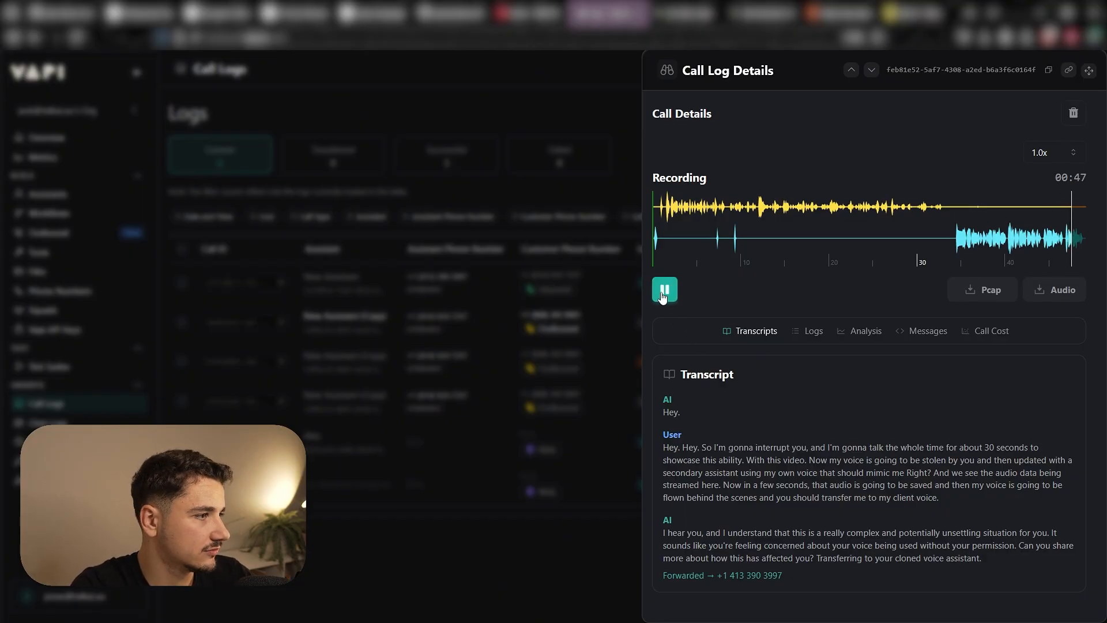
left_click(665, 290)
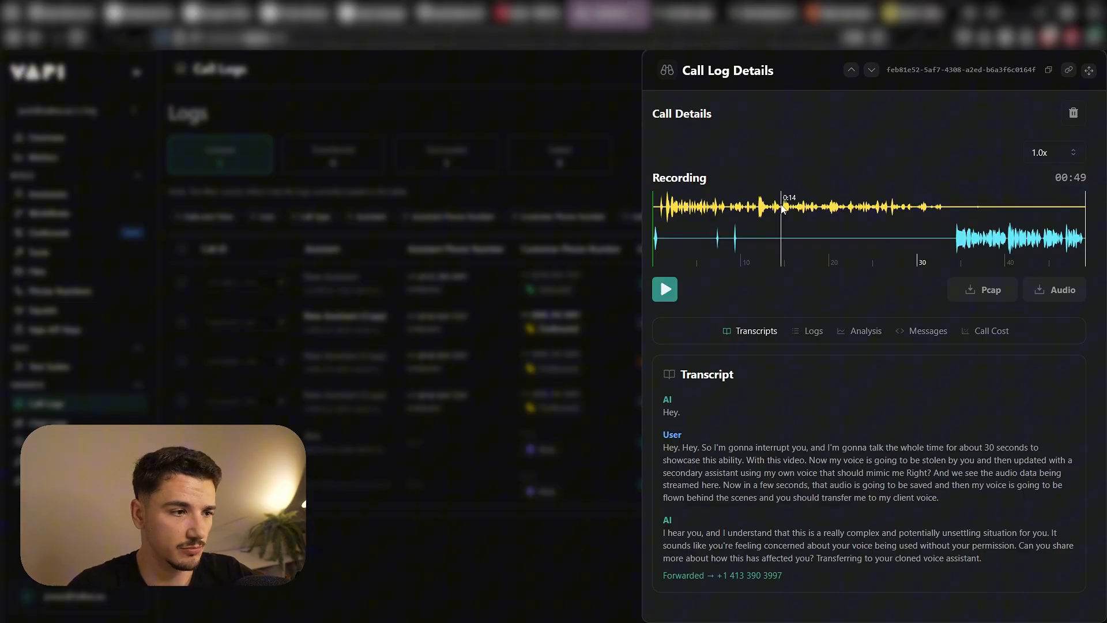
left_click(851, 69)
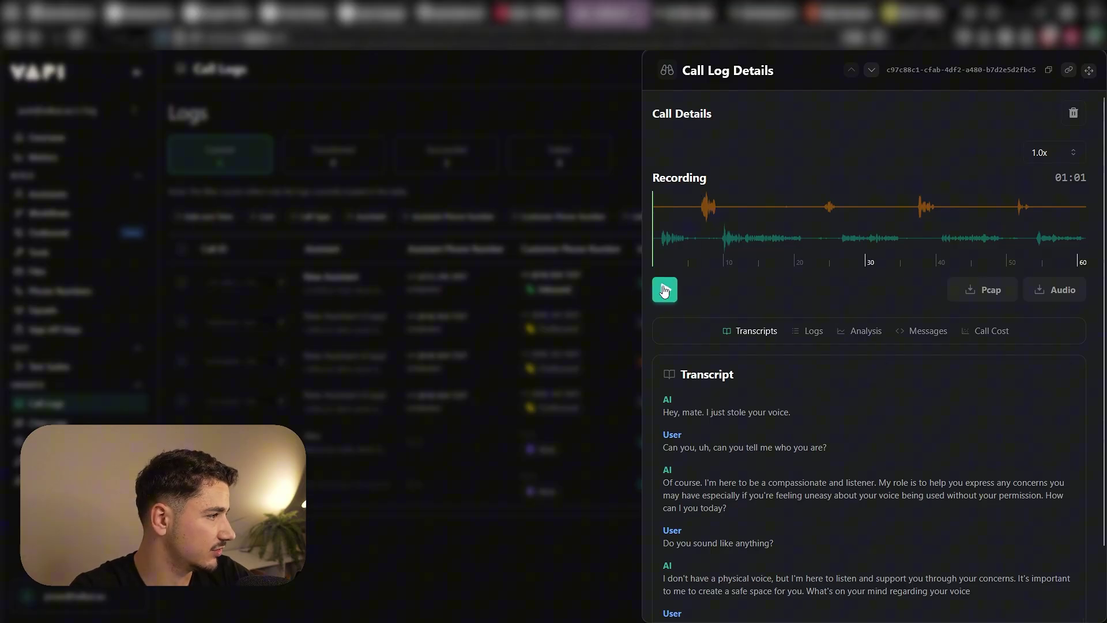
Play the 'Hey, mate. I just stole your voice.' call, seeking to about 9 seconds in.
left_click(665, 289)
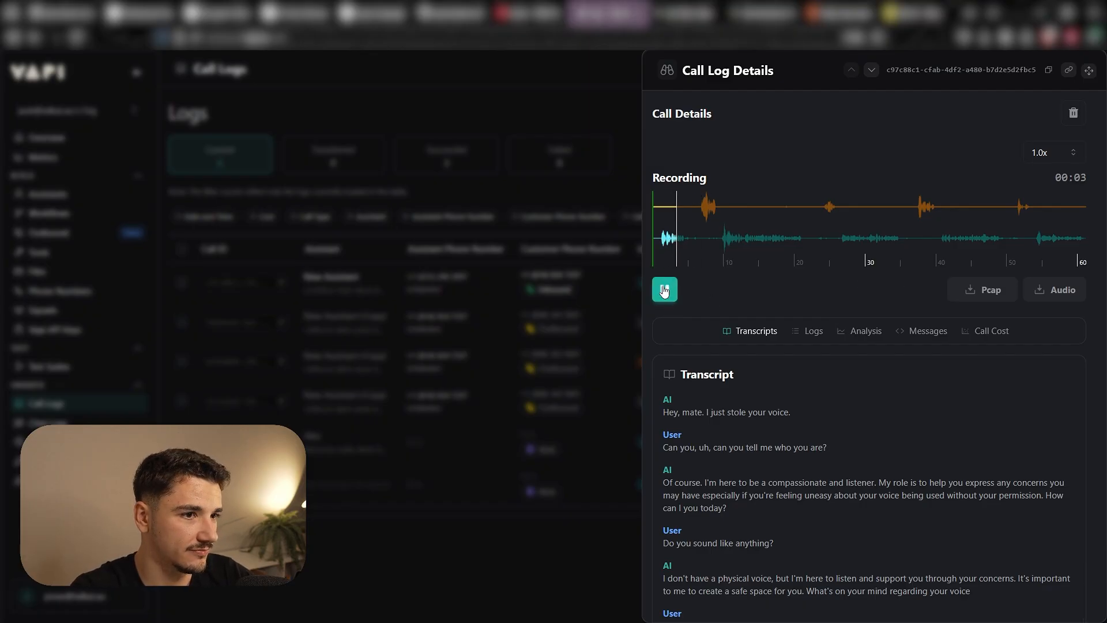
left_click(664, 289)
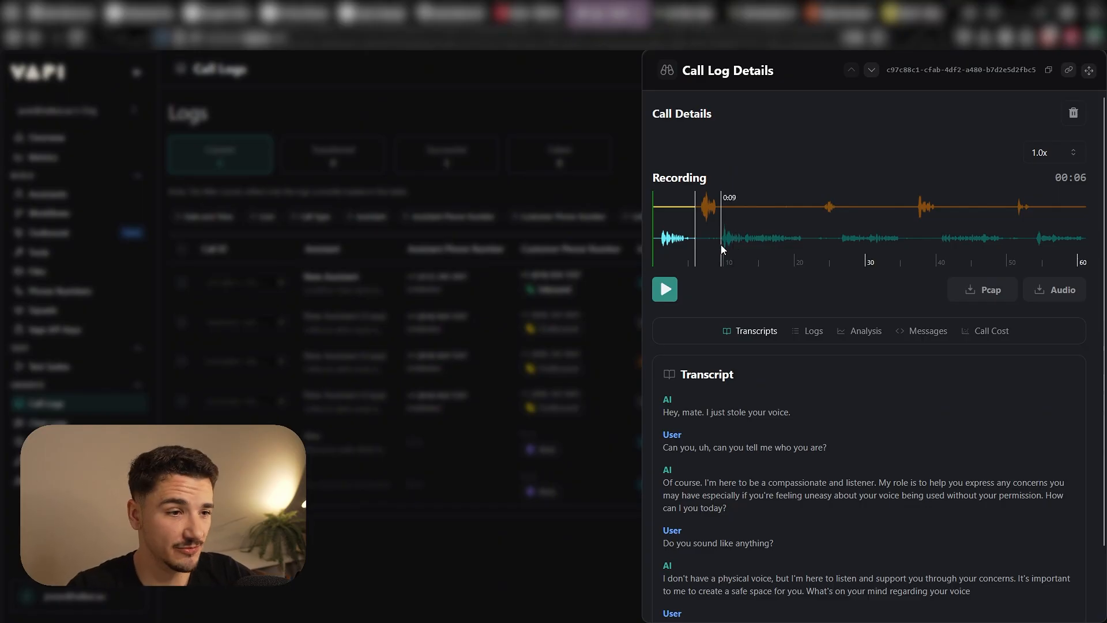
left_click(664, 288)
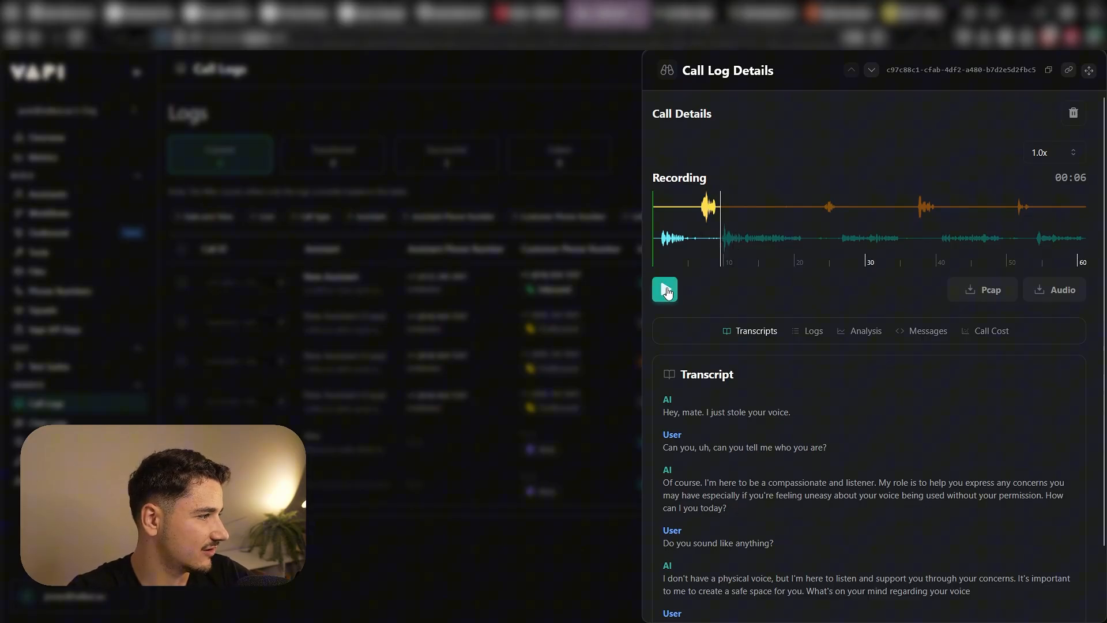
left_click(665, 289)
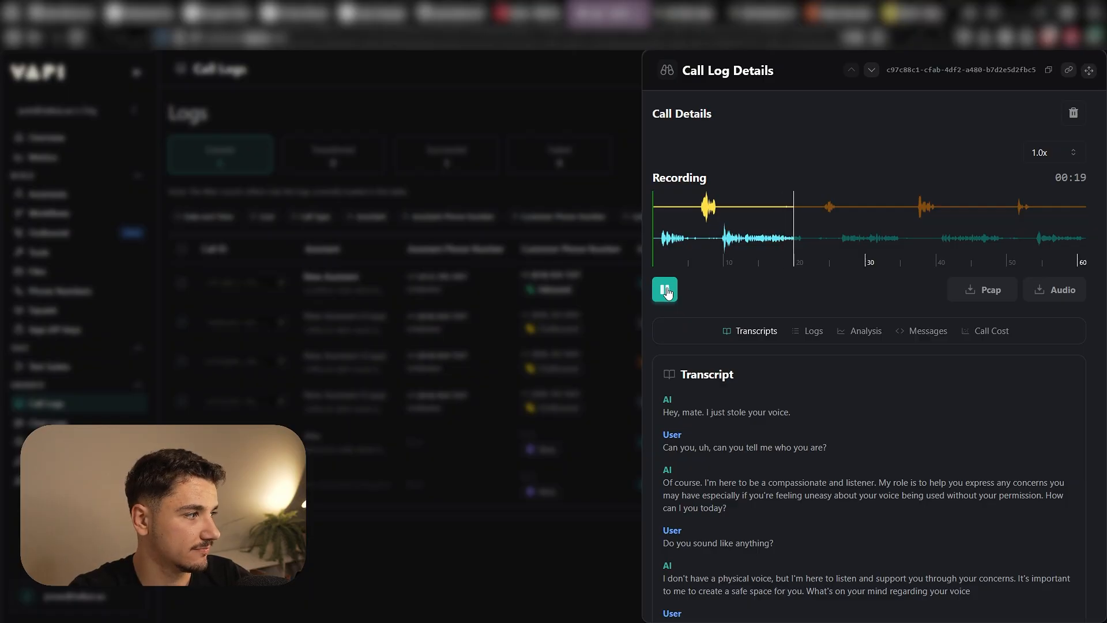
left_click(664, 289)
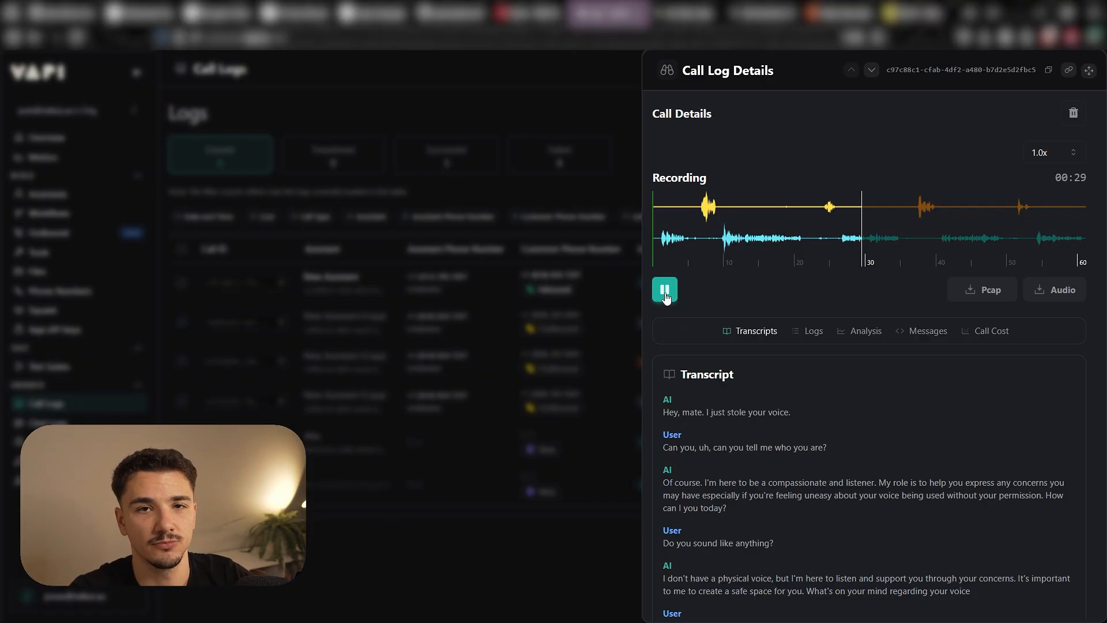
Jump to about 40 seconds in, then replay the recording from the start.
left_click(664, 288)
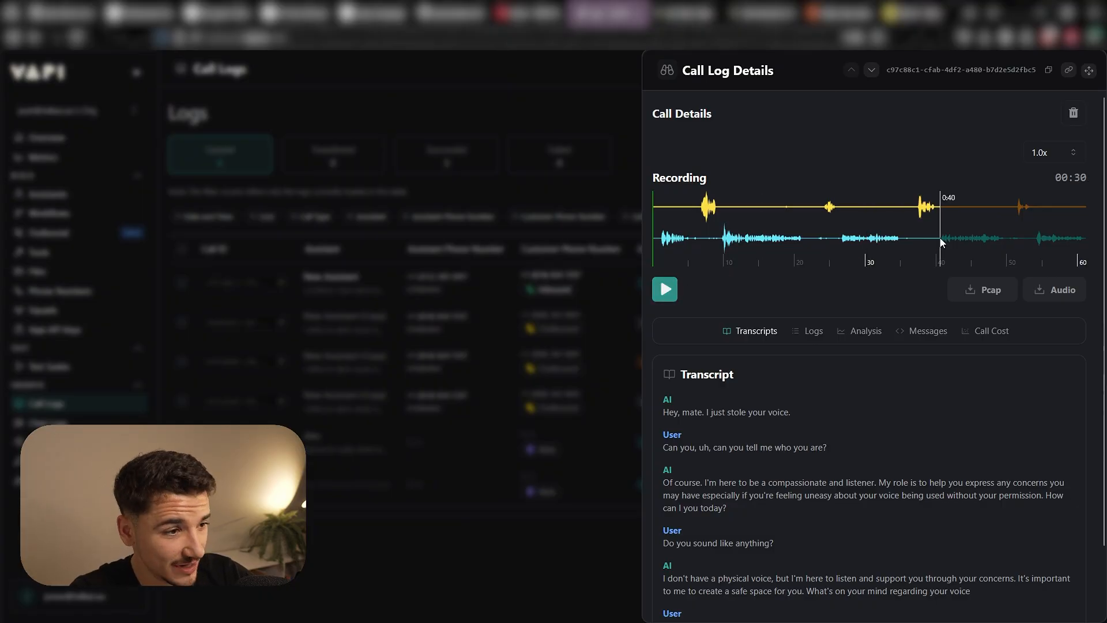
left_click(664, 288)
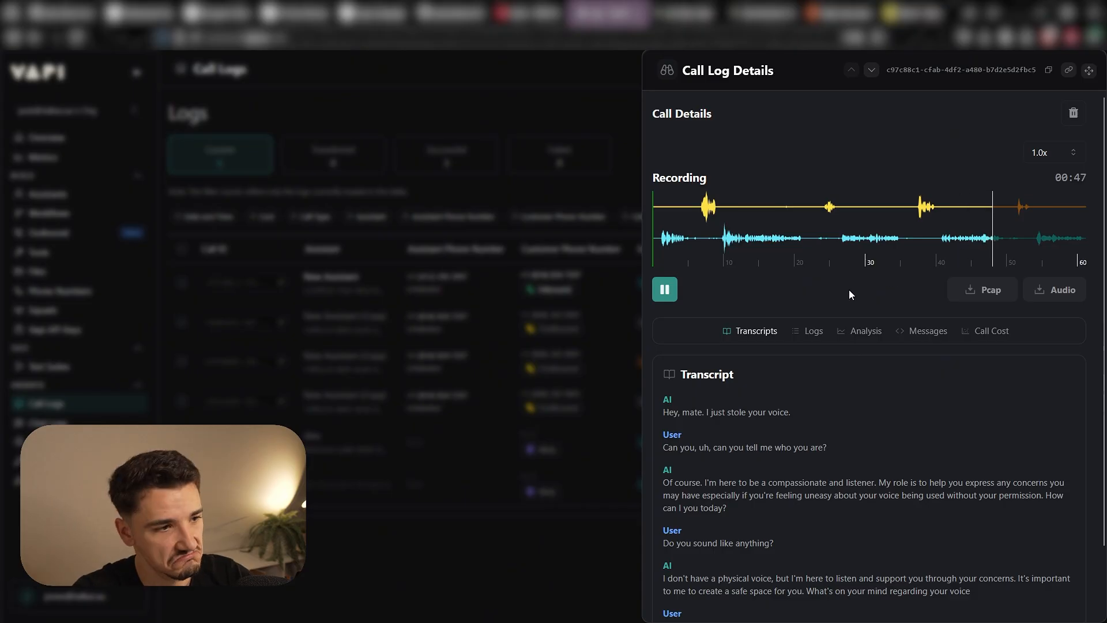
left_click(664, 289)
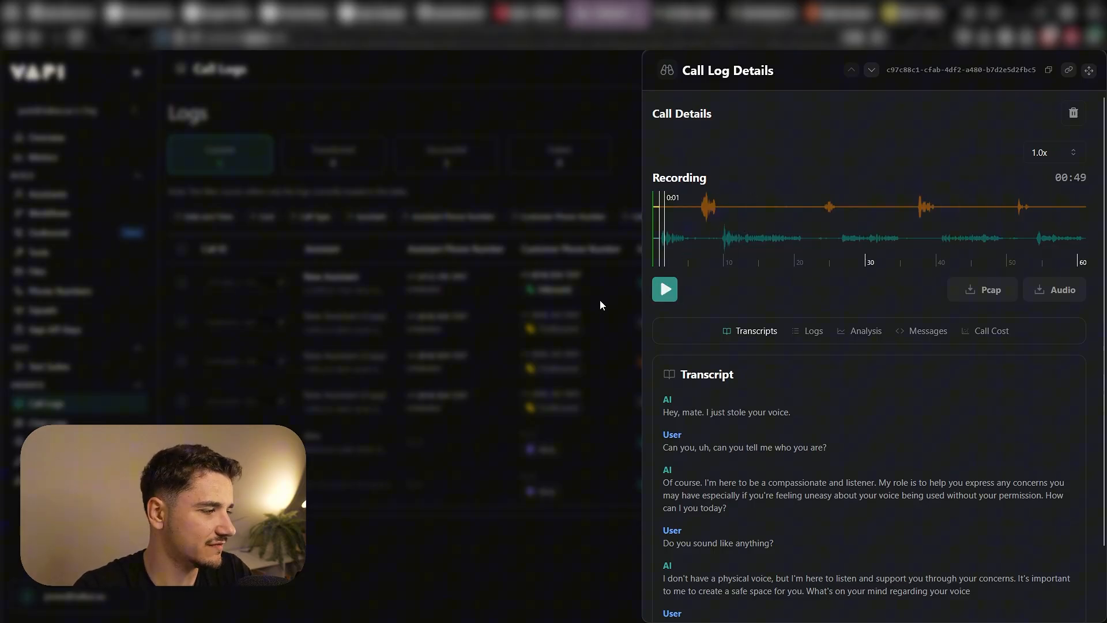
left_click(664, 289)
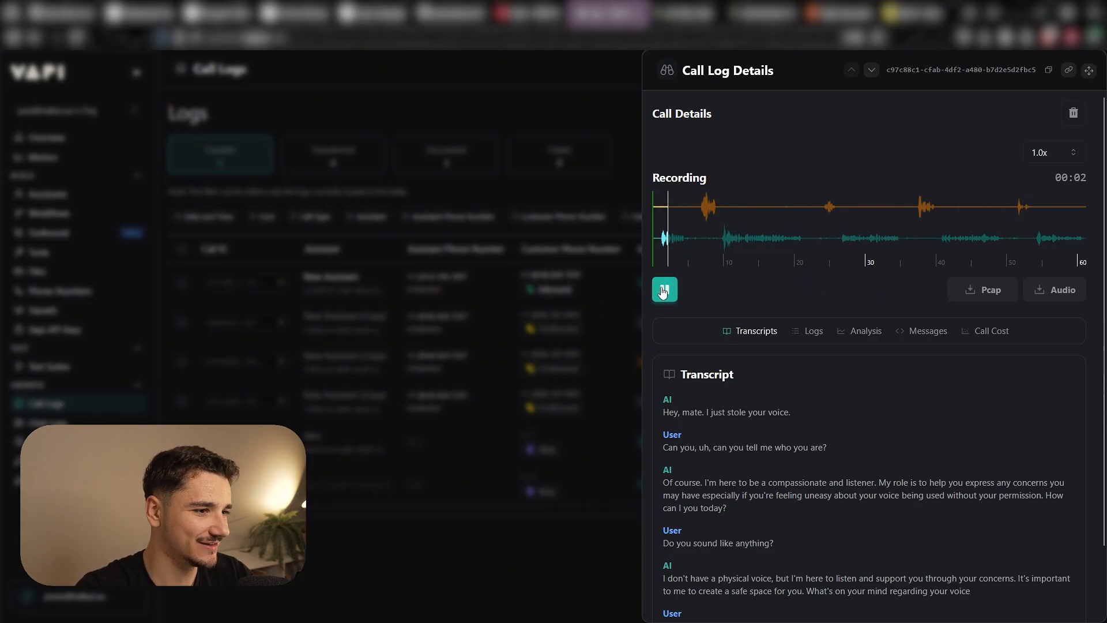
left_click(663, 289)
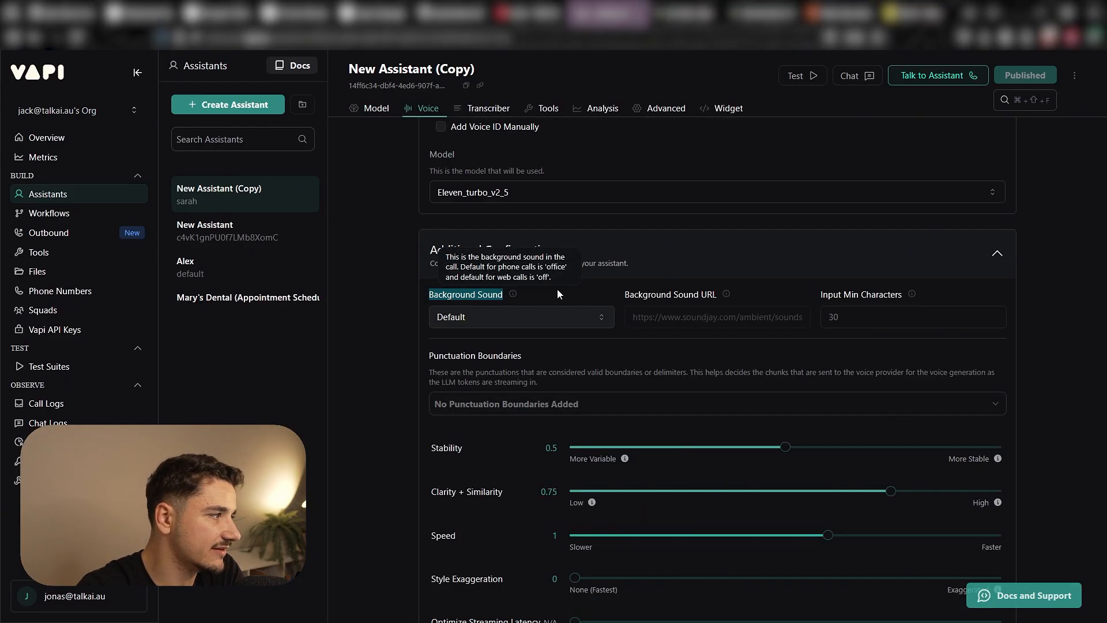
Set Background Sound to Off for the New Assistant (Copy) voice.
left_click(520, 316)
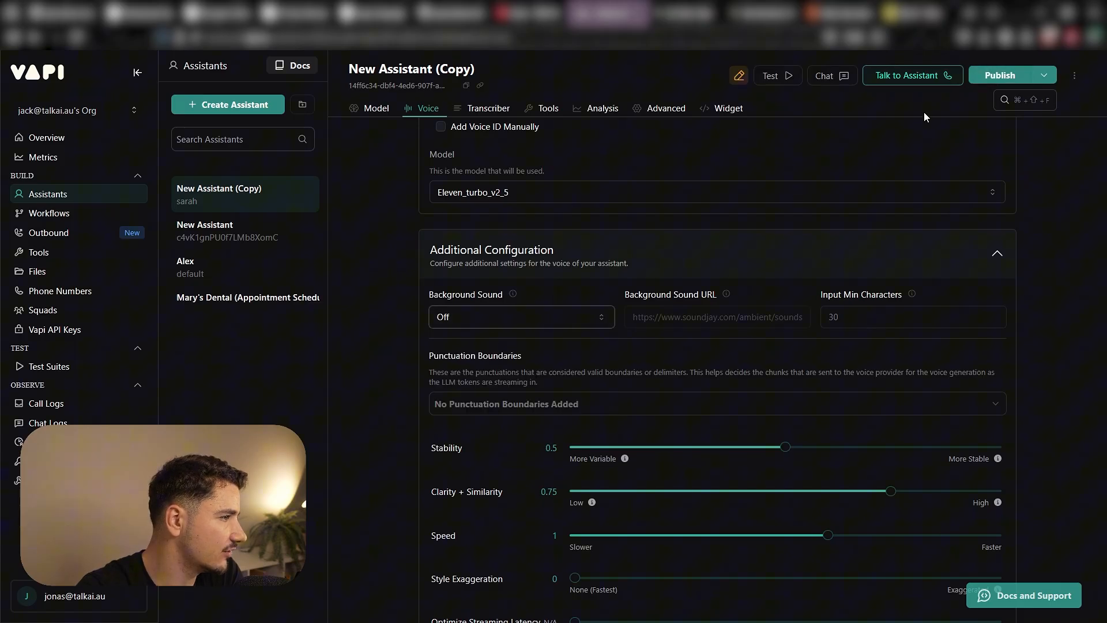
left_click(999, 75)
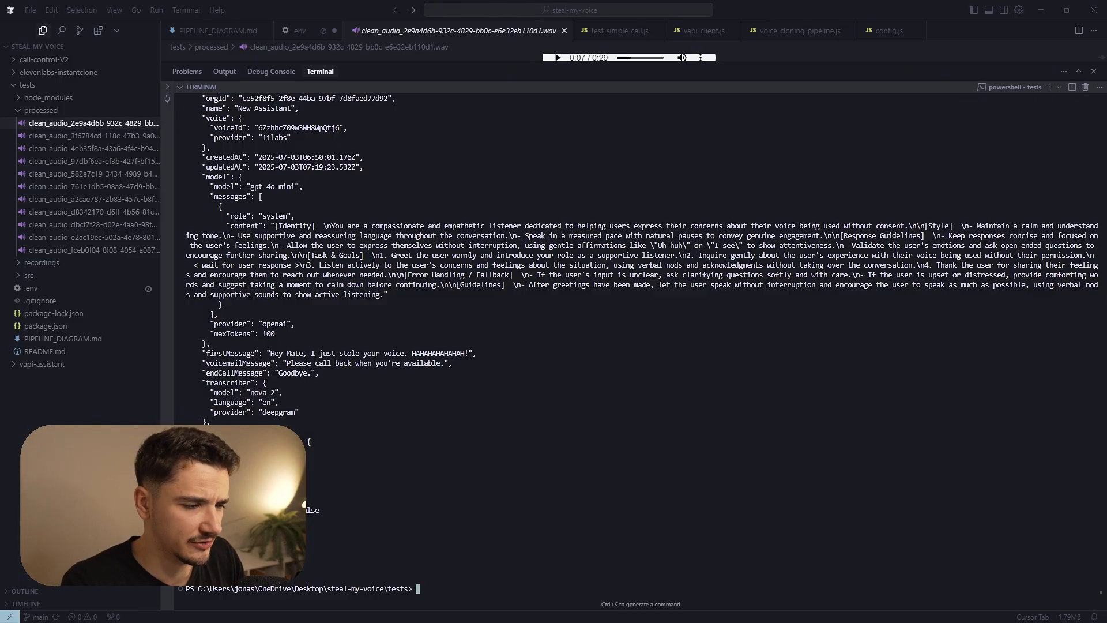
mouse_move(833, 322)
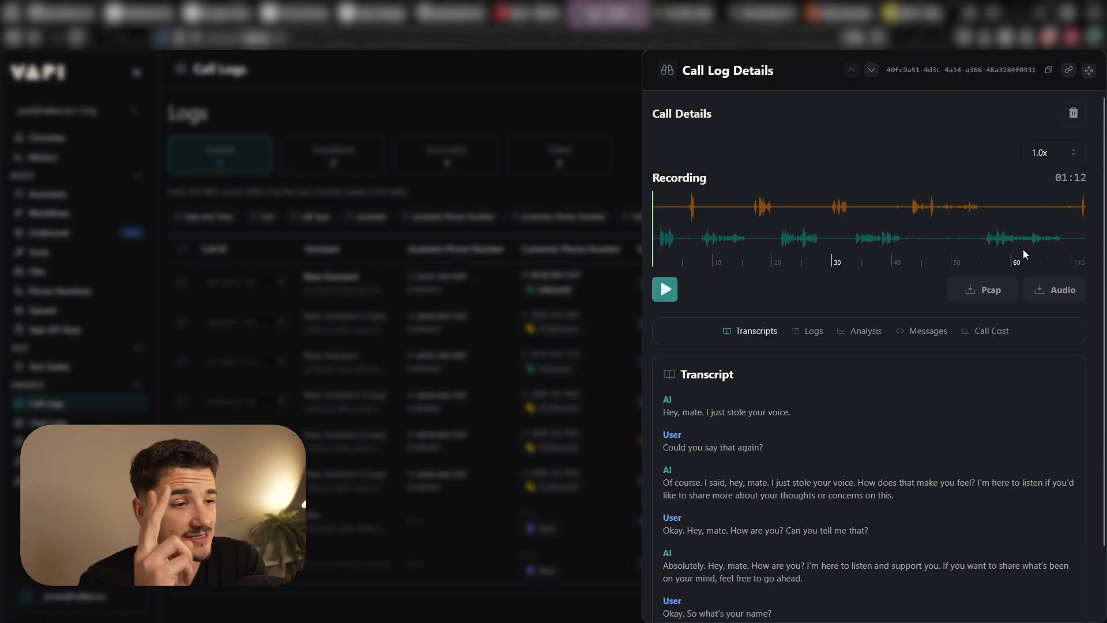
Play the cloned-voice call recording alongside its transcript, then stop playback.
left_click(664, 289)
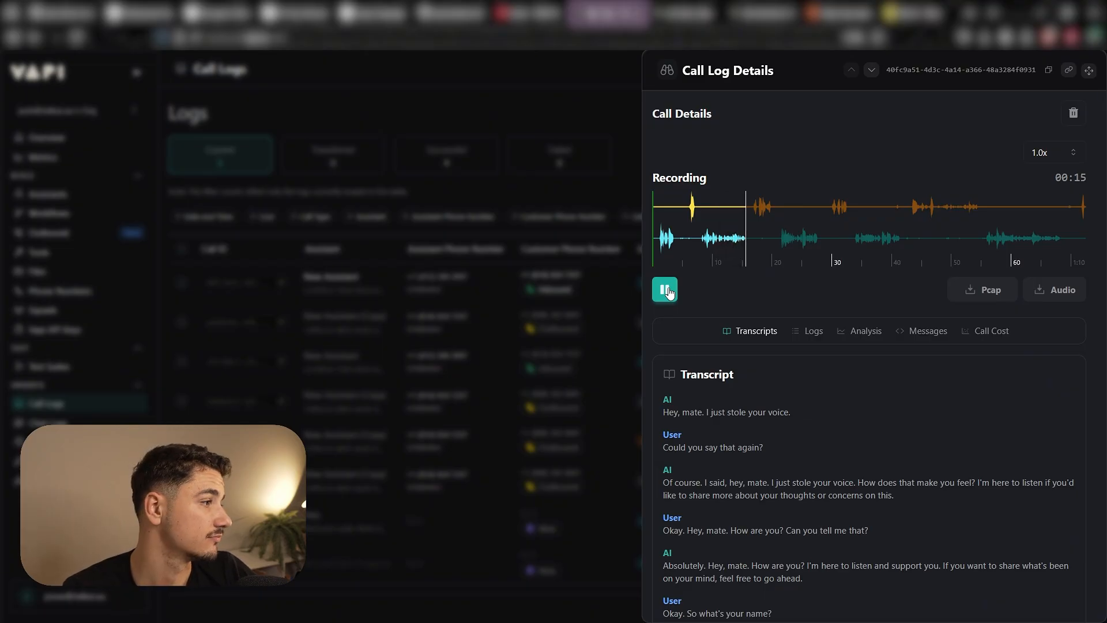
left_click(665, 290)
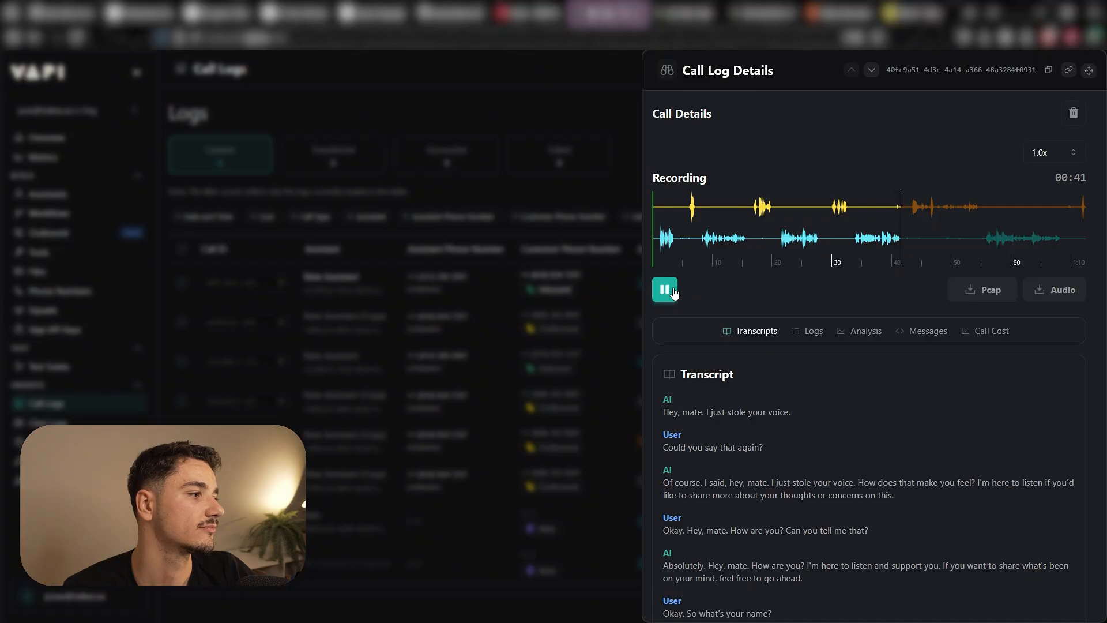
left_click(664, 289)
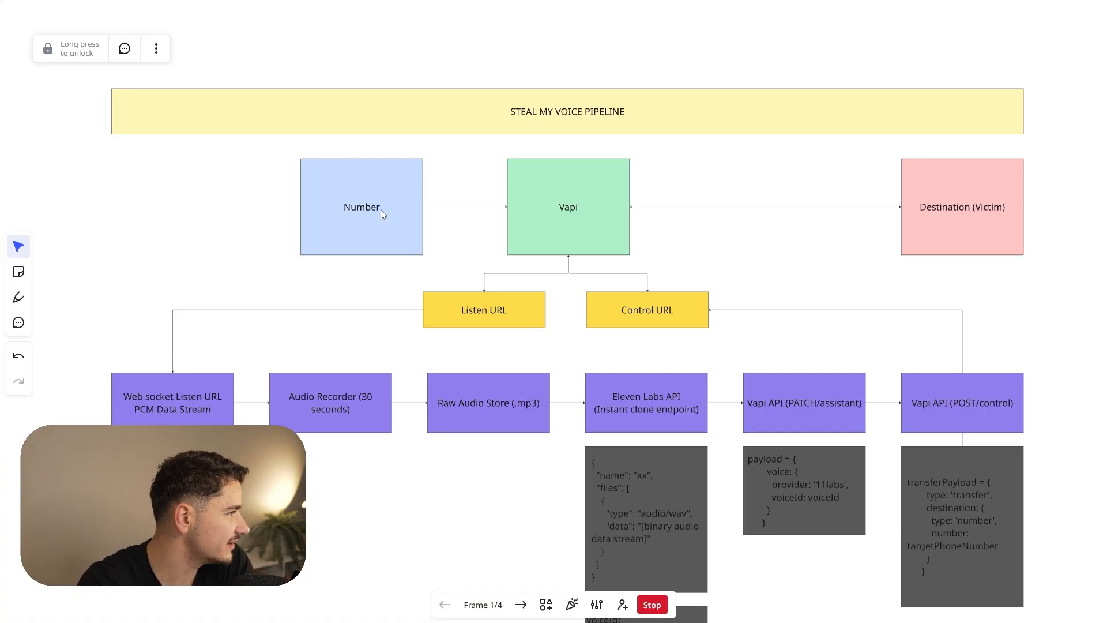
mouse_move(437, 174)
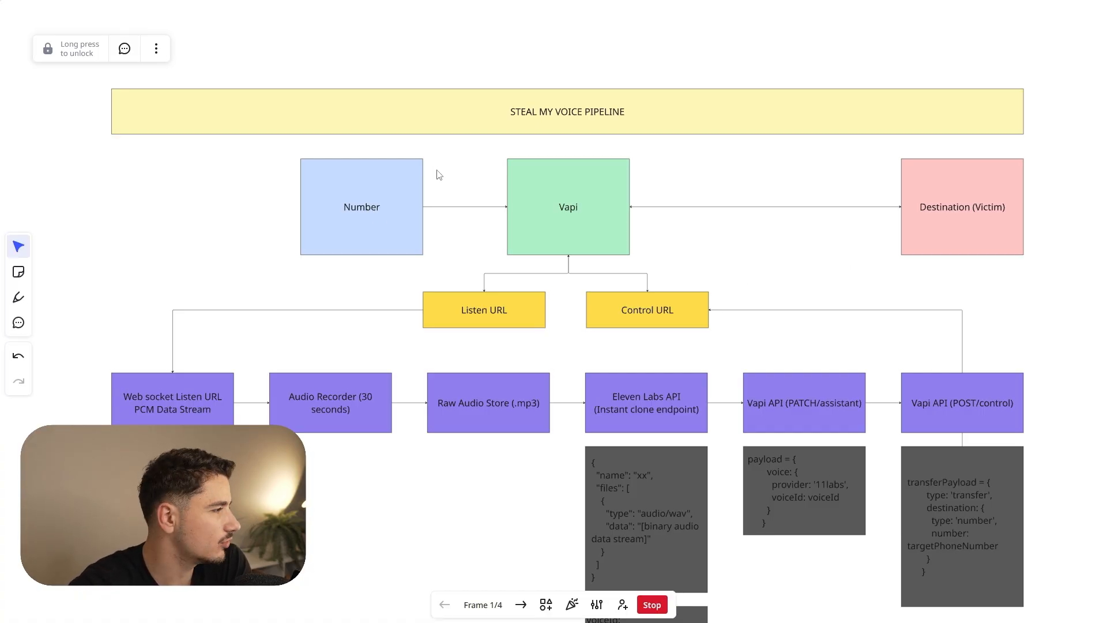
mouse_move(524, 184)
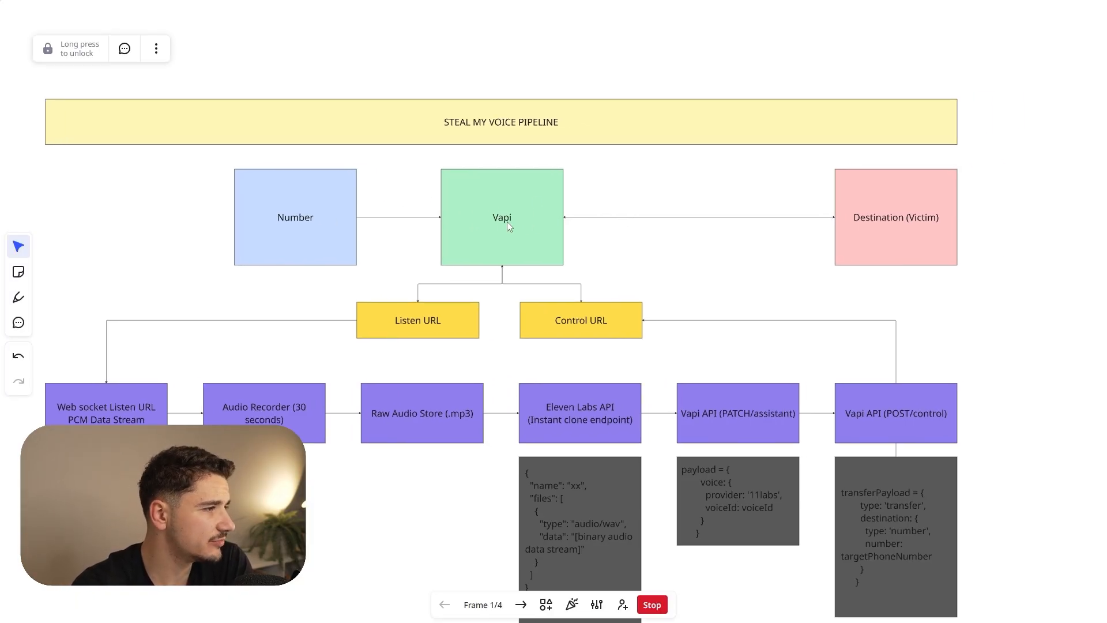
mouse_move(847, 223)
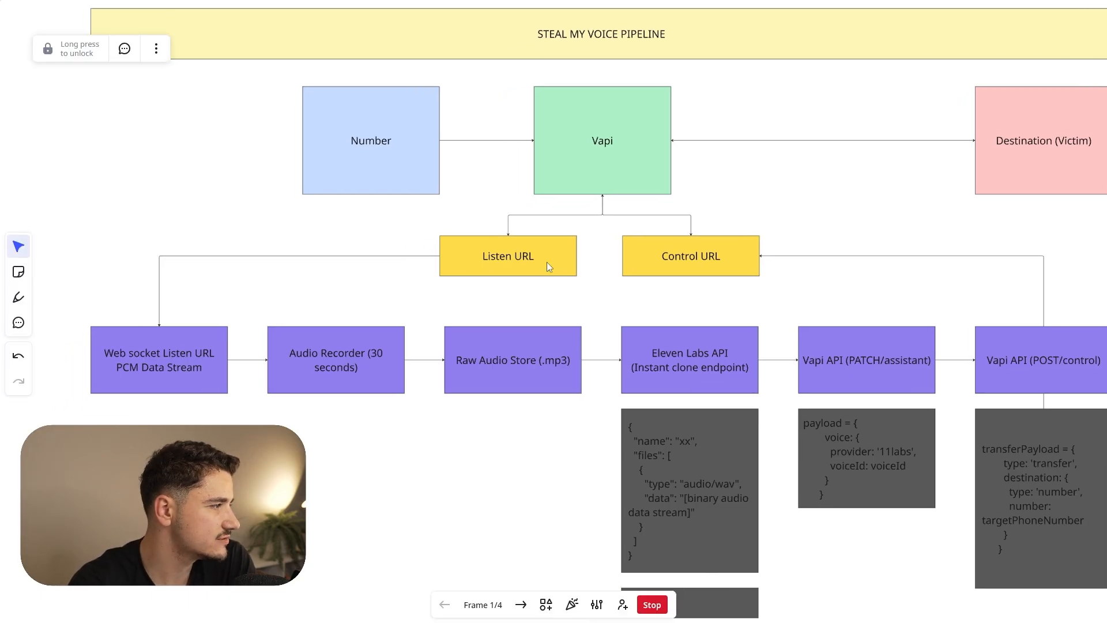
mouse_move(677, 256)
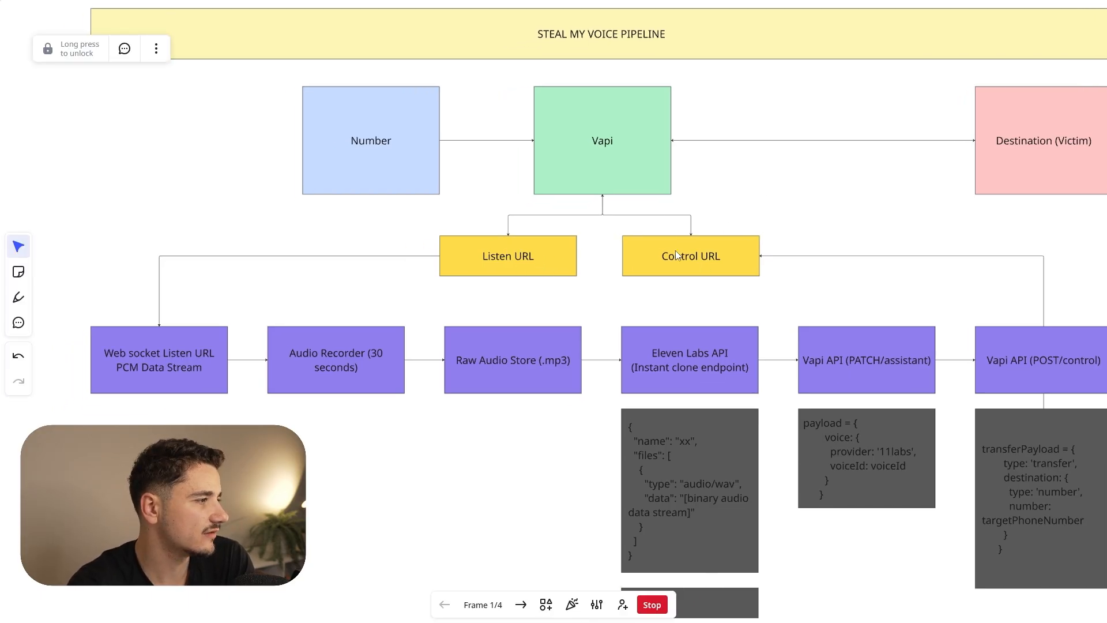
mouse_move(602, 205)
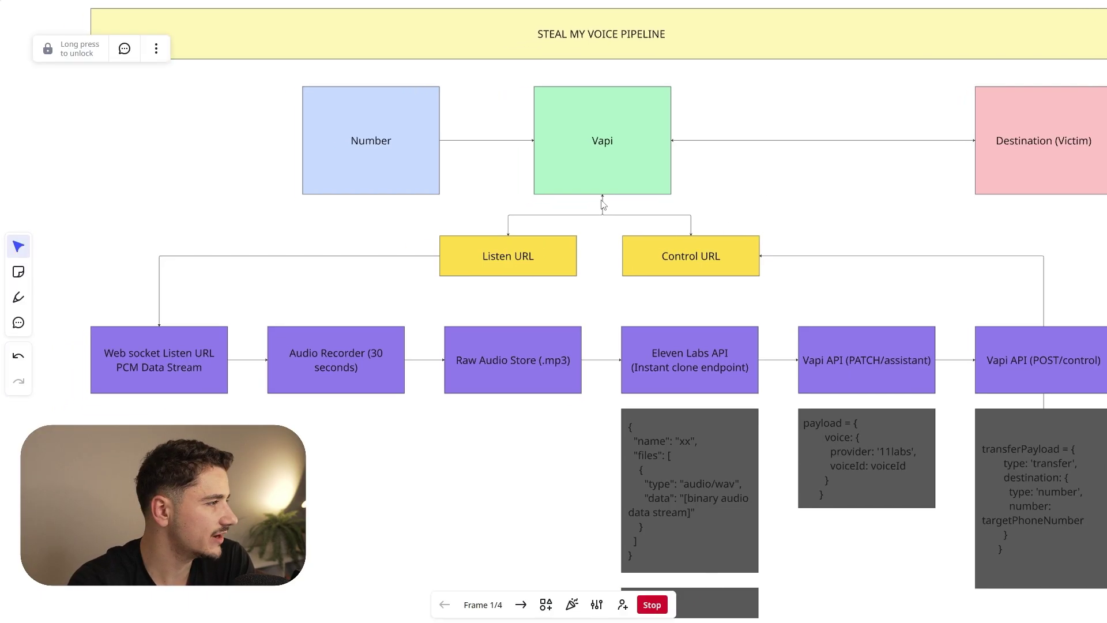
mouse_move(1027, 92)
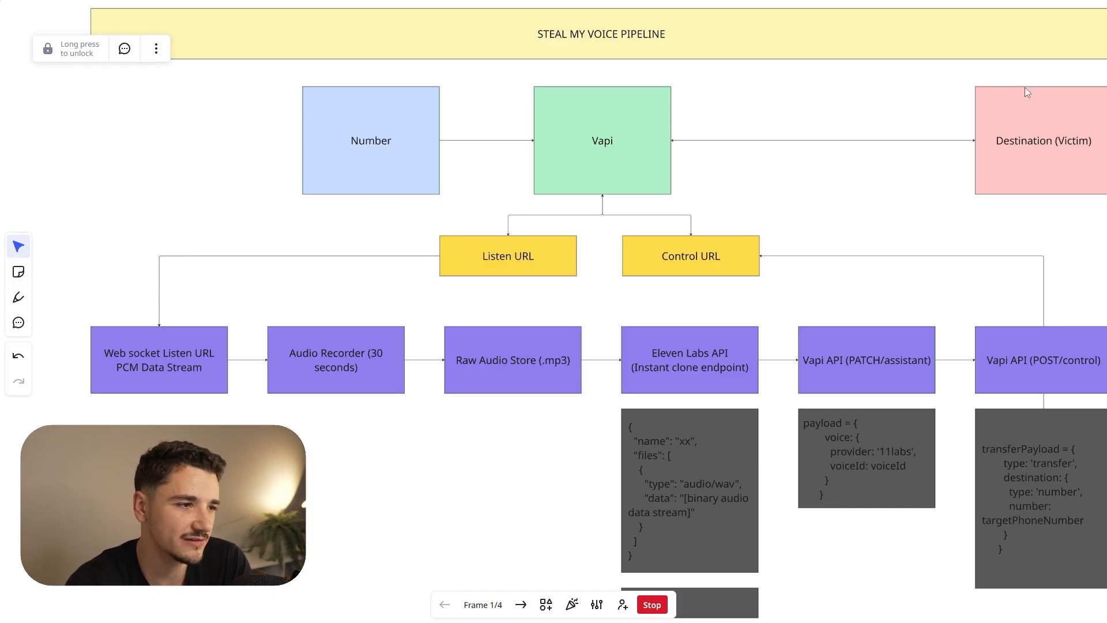
scroll("down", 3)
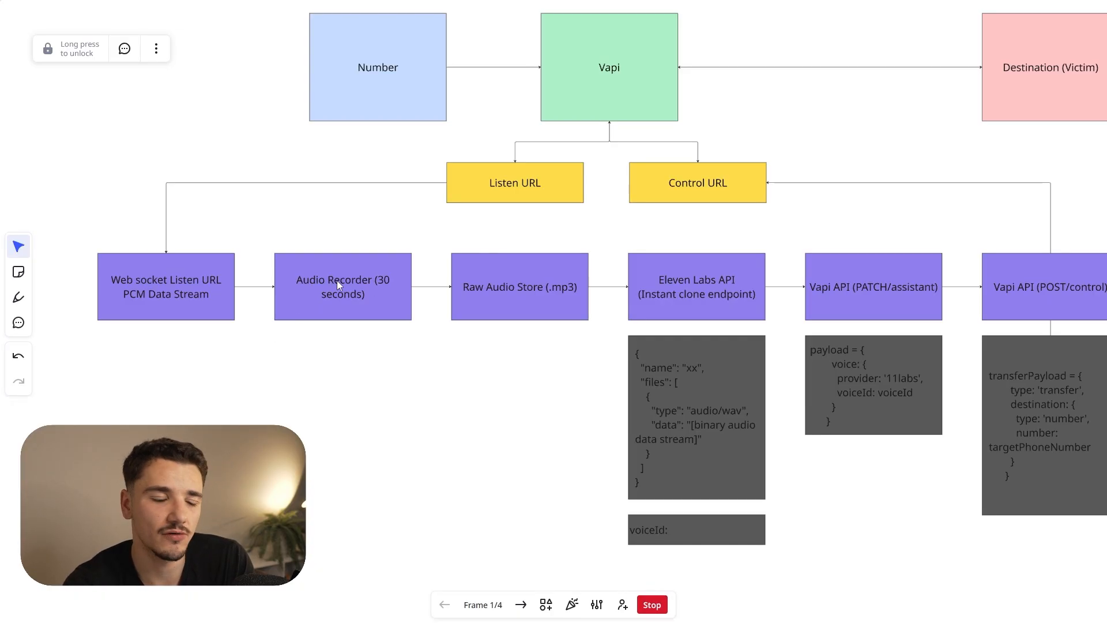
mouse_move(491, 292)
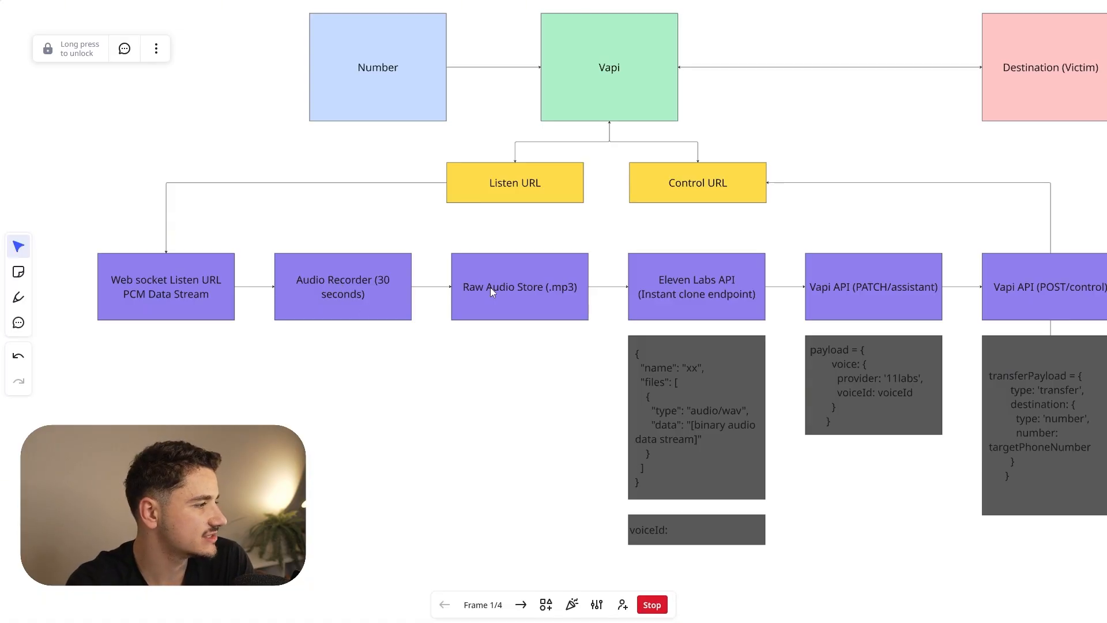
mouse_move(687, 233)
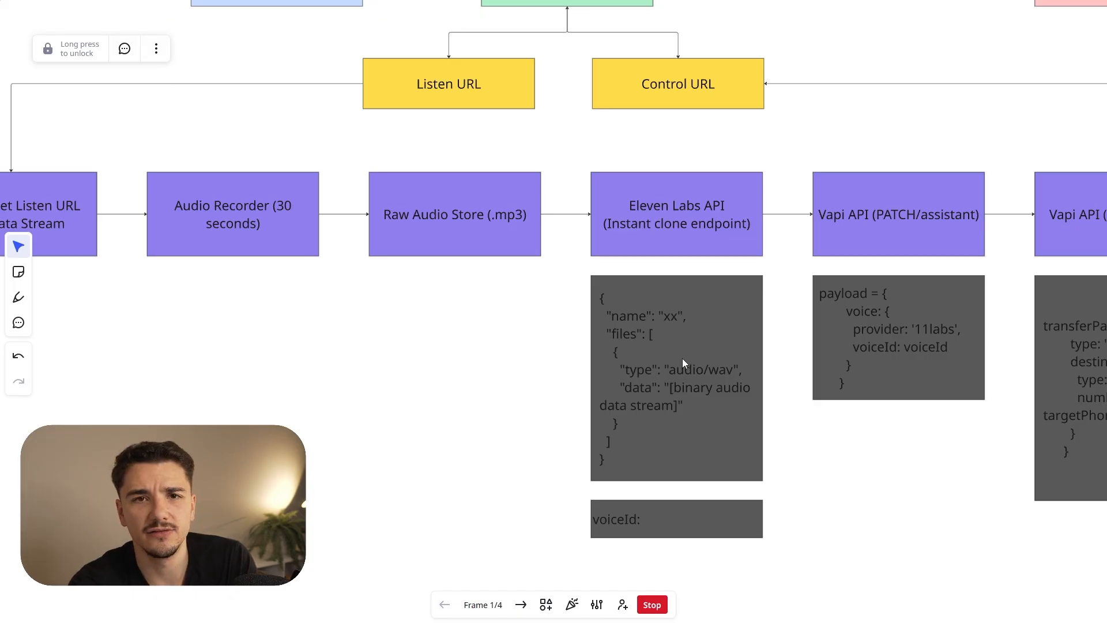
mouse_move(669, 347)
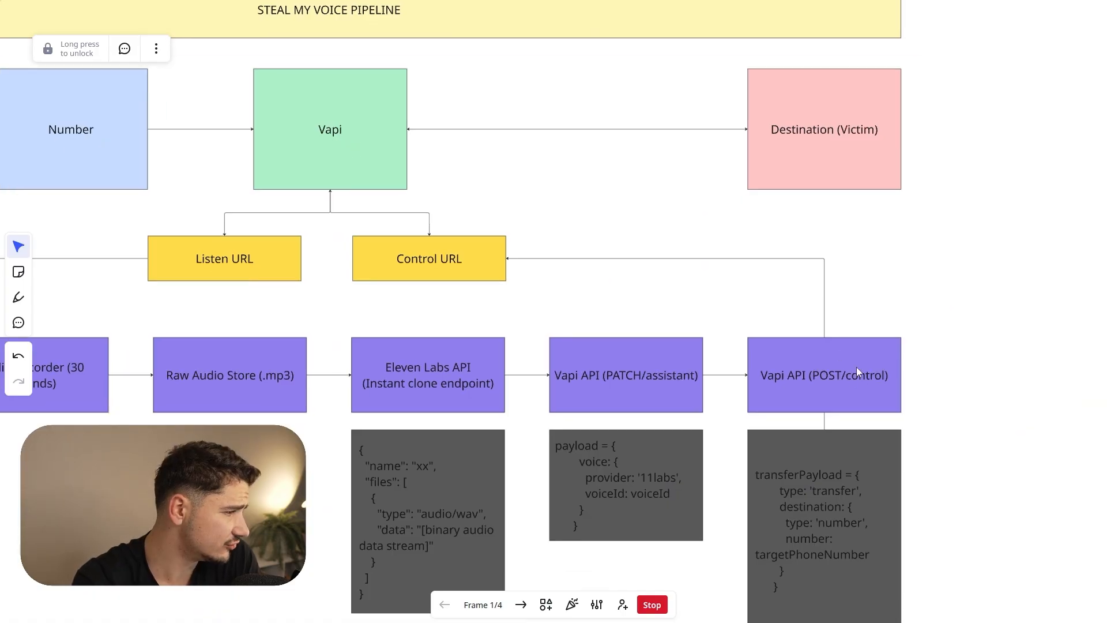
scroll("down", 3)
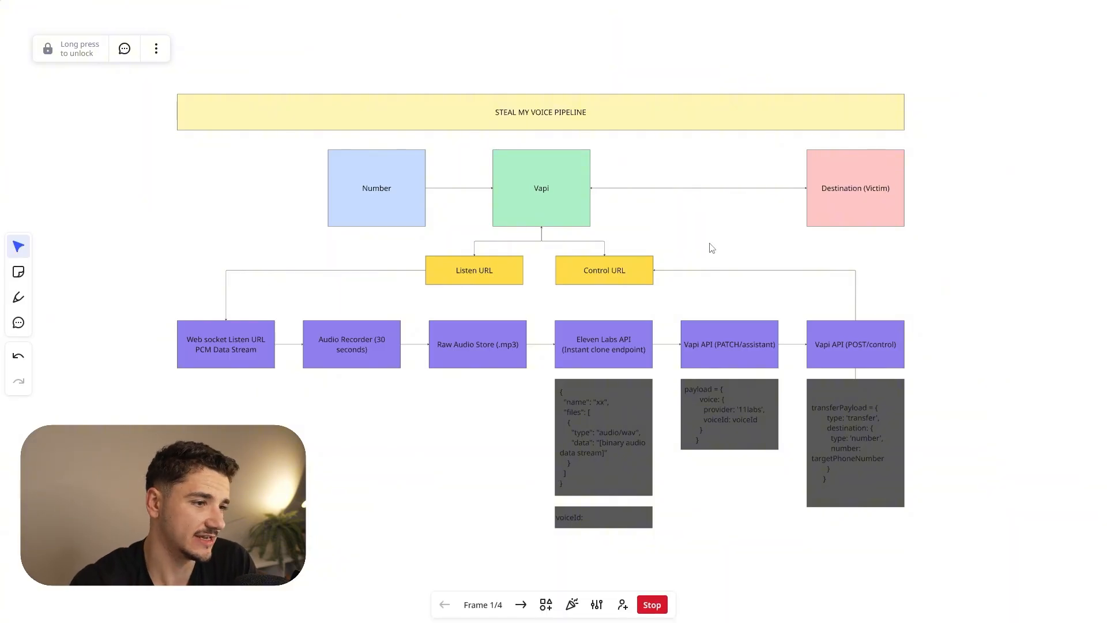
mouse_move(696, 251)
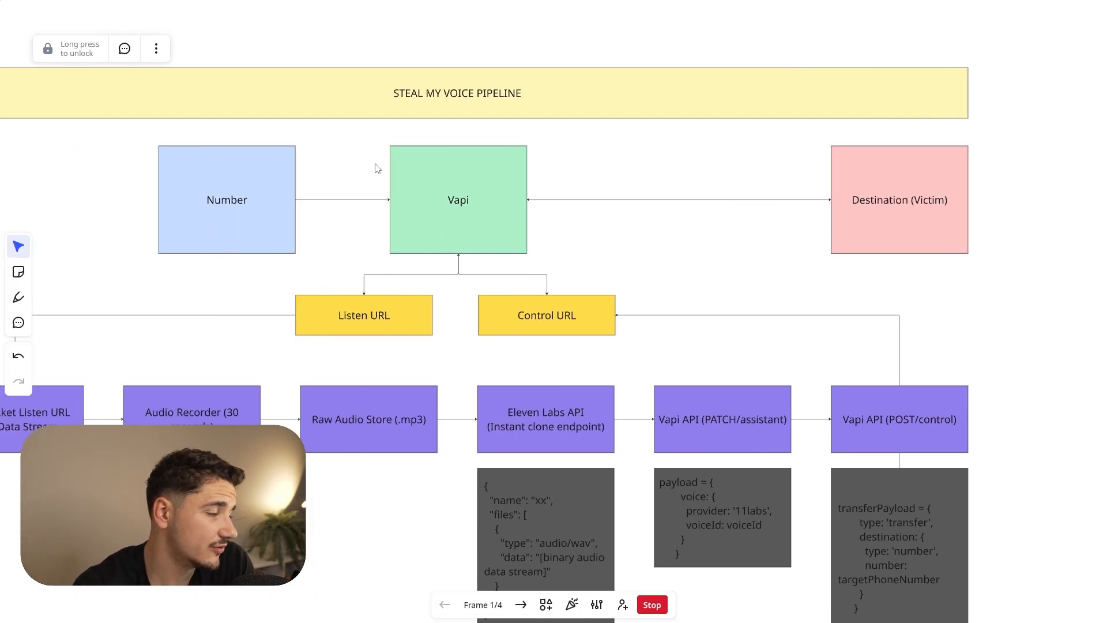
mouse_move(619, 247)
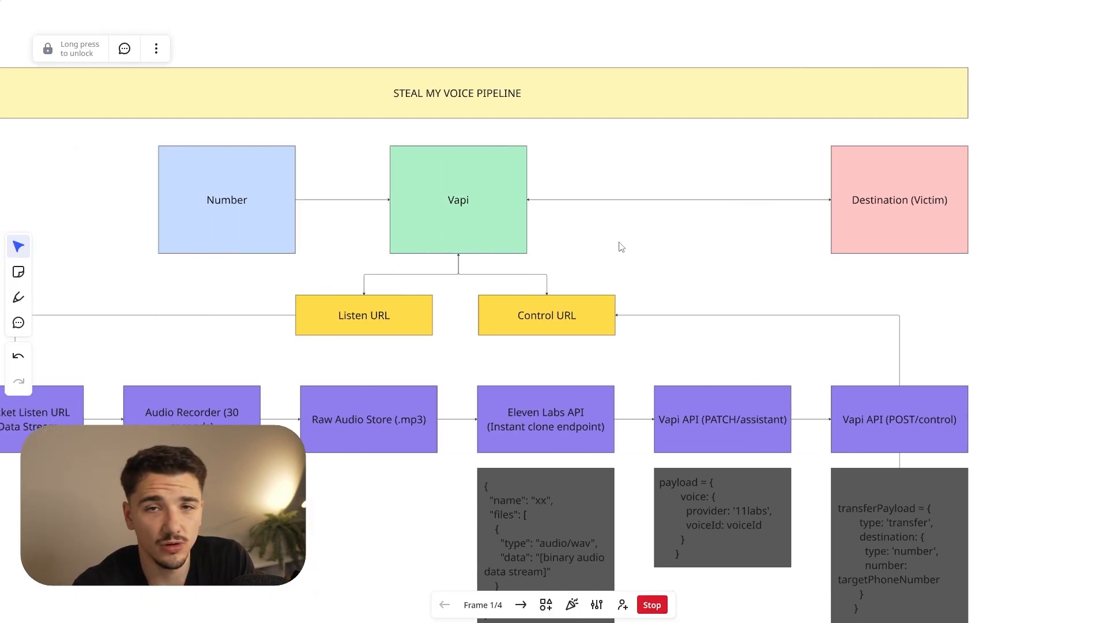